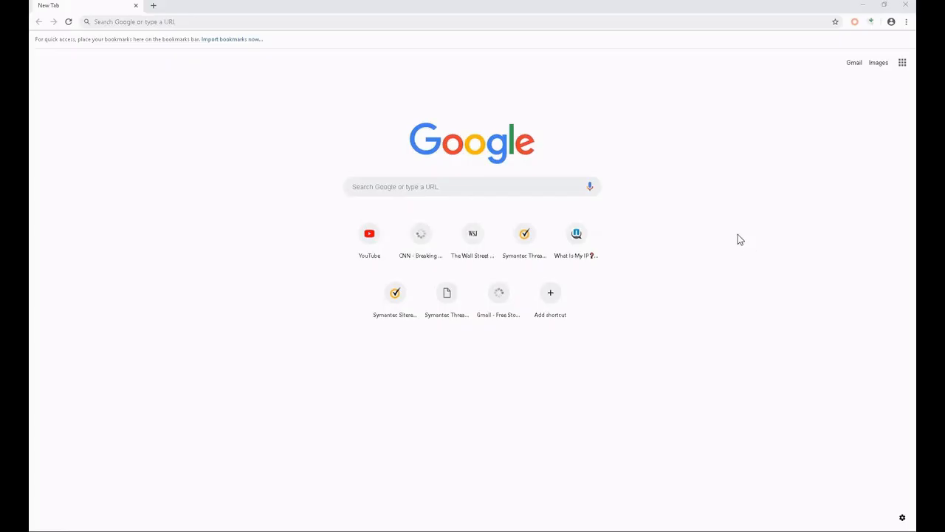
{"action": "mouse_move", "coordinate": [737, 260]}
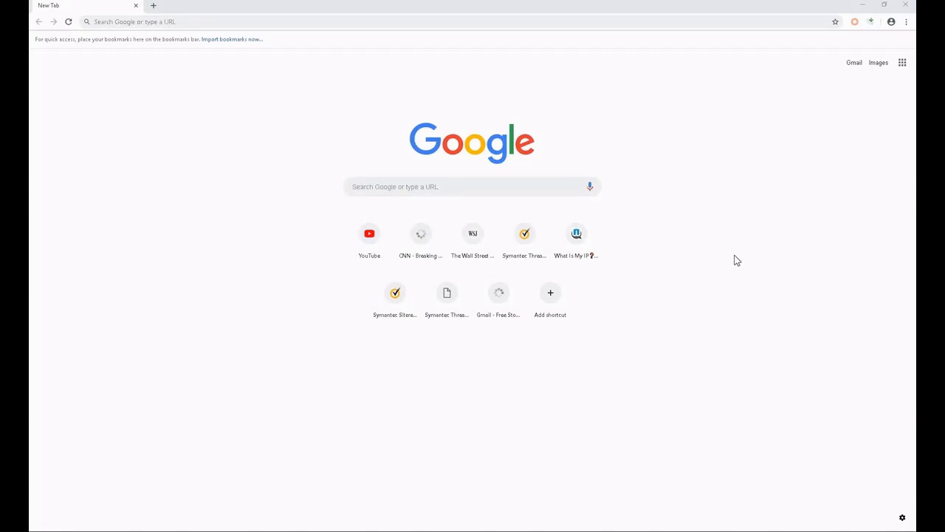
{"action": "mouse_move", "coordinate": [813, 87]}
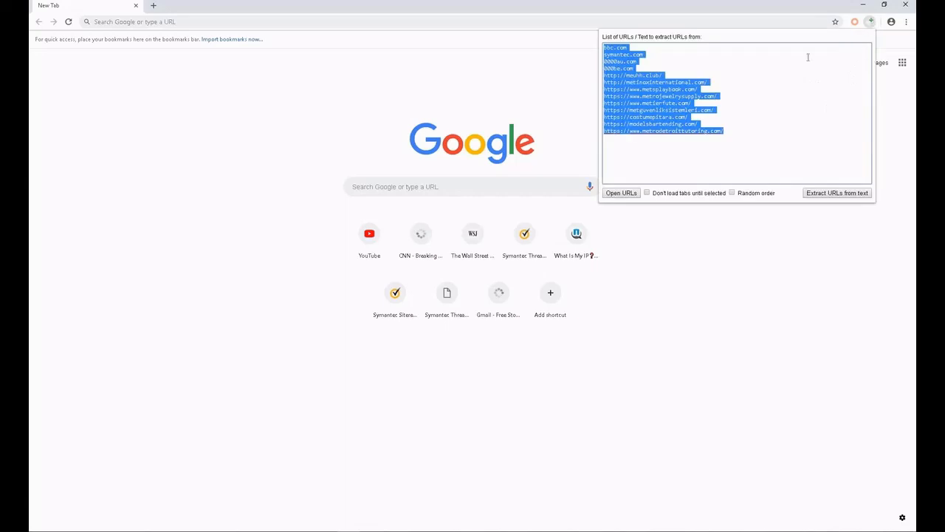
{"action": "mouse_move", "coordinate": [731, 157]}
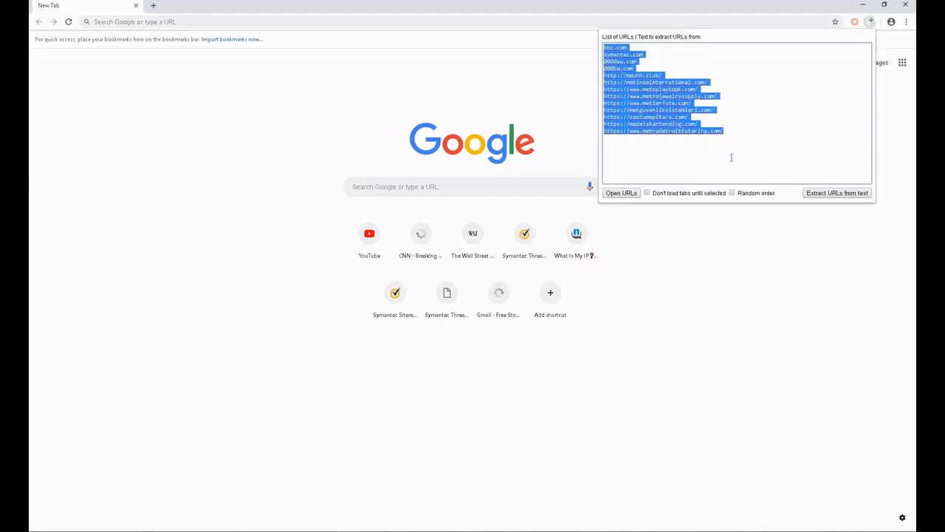
{"action": "mouse_move", "coordinate": [635, 169]}
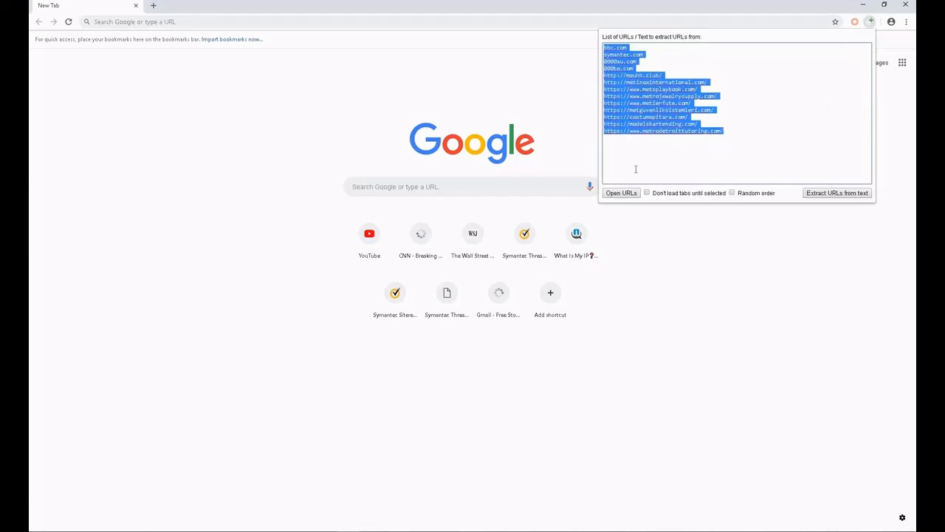
Step: Open the prepared URL list, including bbc.com, symantec.com and meuhh.club, as separate tabs
{"action": "left_click", "coordinate": [620, 193]}
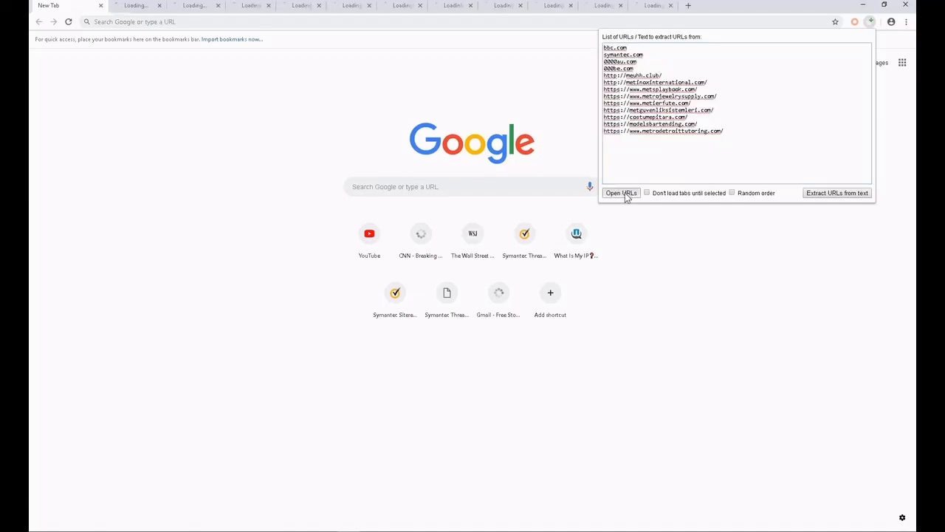
{"action": "left_click", "coordinate": [620, 193]}
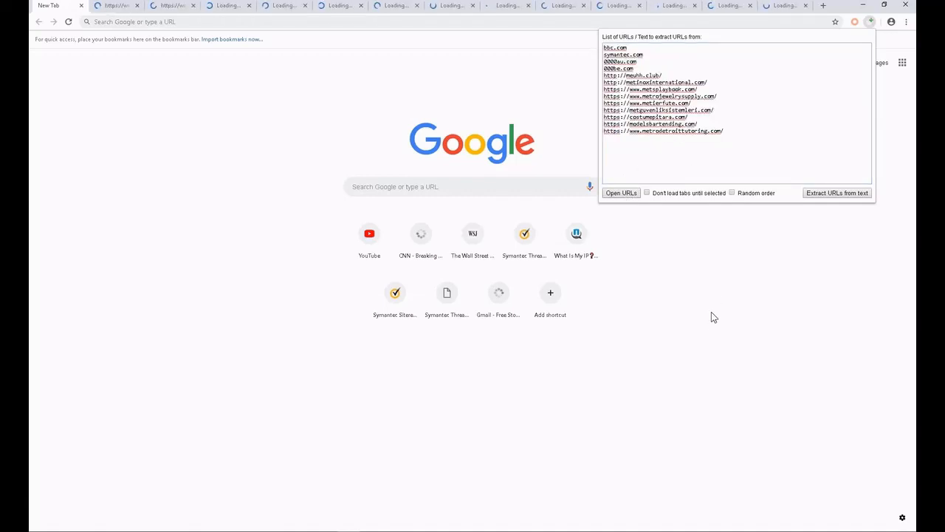
{"action": "left_click", "coordinate": [621, 193]}
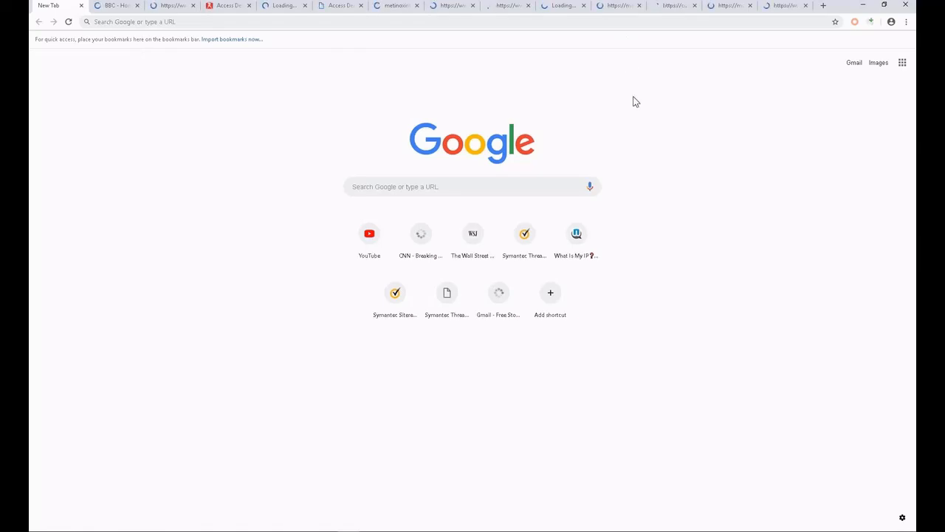
Step: Scroll through the allowed BBC homepage, then the Symantec homepage
{"action": "left_click", "coordinate": [115, 6]}
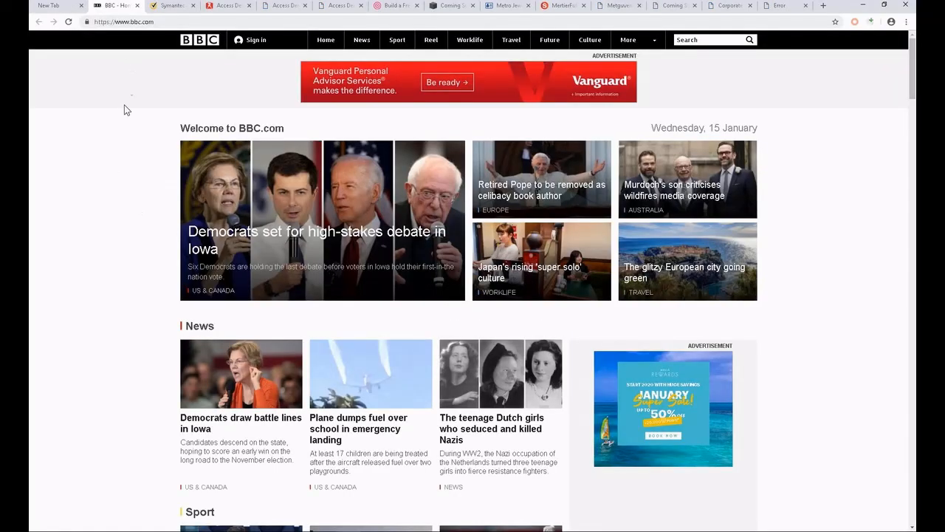
{"action": "scroll", "scroll_direction": "down", "scroll_amount": 3}
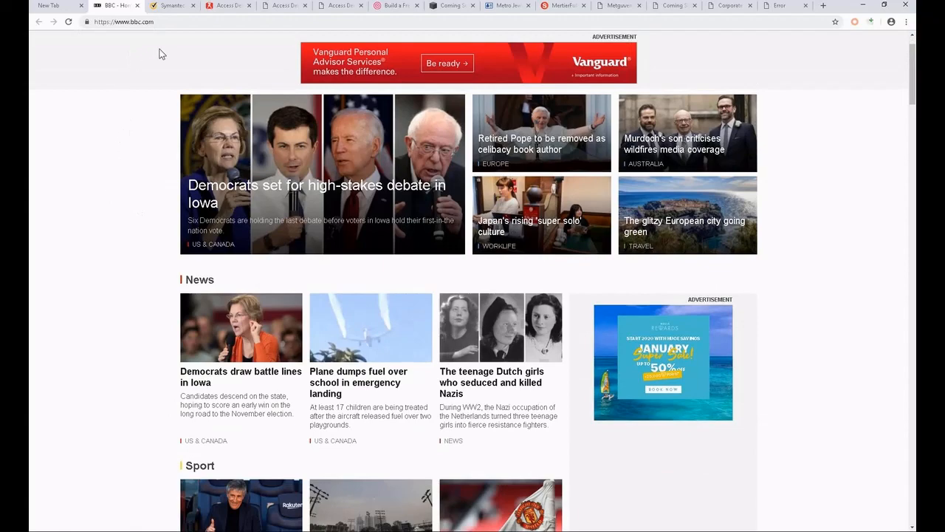
{"action": "scroll", "scroll_direction": "down", "scroll_amount": 3}
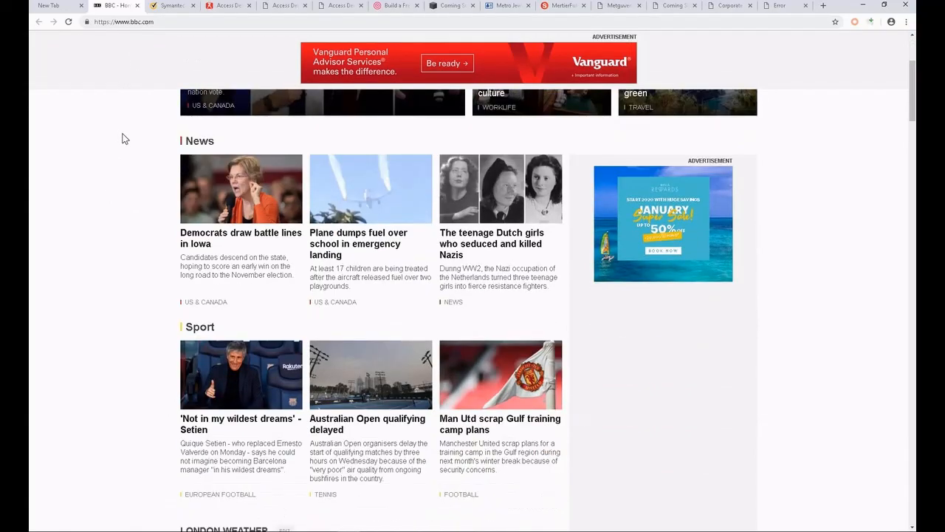
{"action": "left_click", "coordinate": [172, 6]}
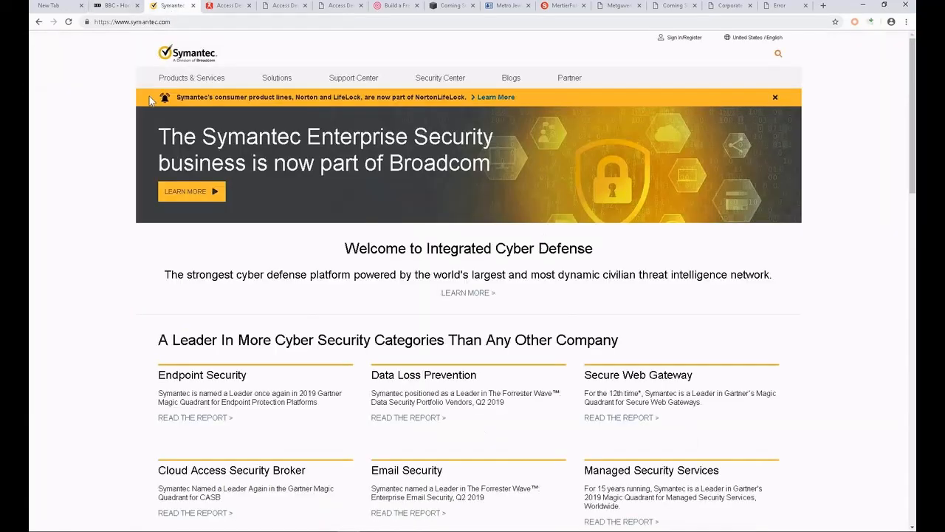
{"action": "scroll", "scroll_direction": "down", "scroll_amount": 3}
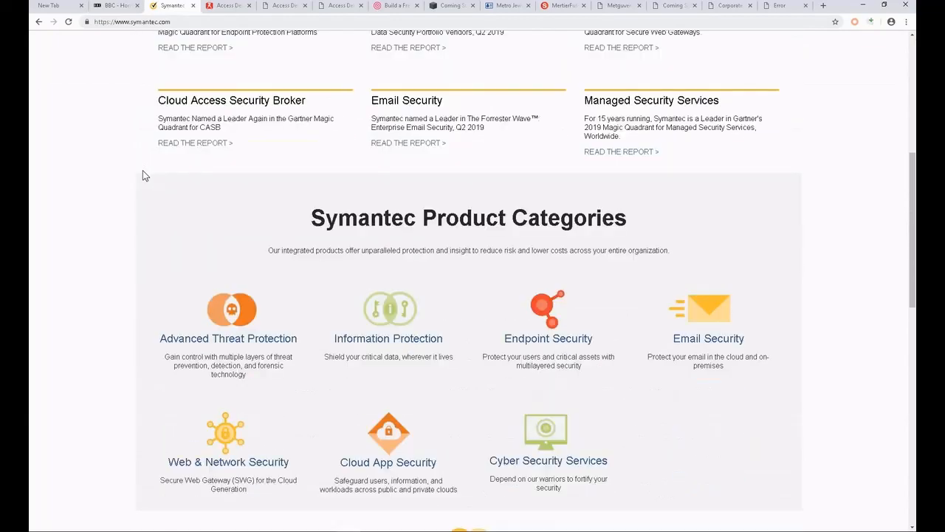
{"action": "scroll", "scroll_direction": "down", "scroll_amount": 3}
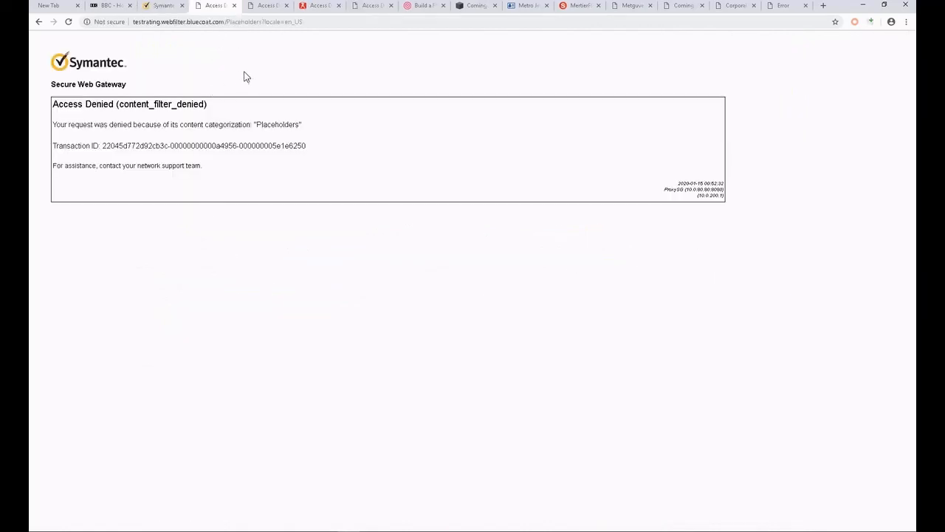
{"action": "left_click", "coordinate": [318, 6]}
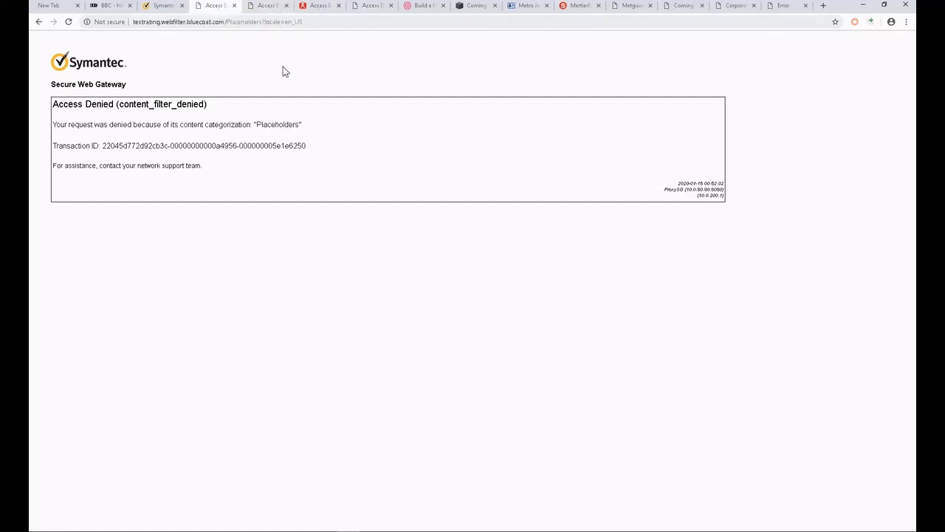
{"action": "mouse_move", "coordinate": [431, 307]}
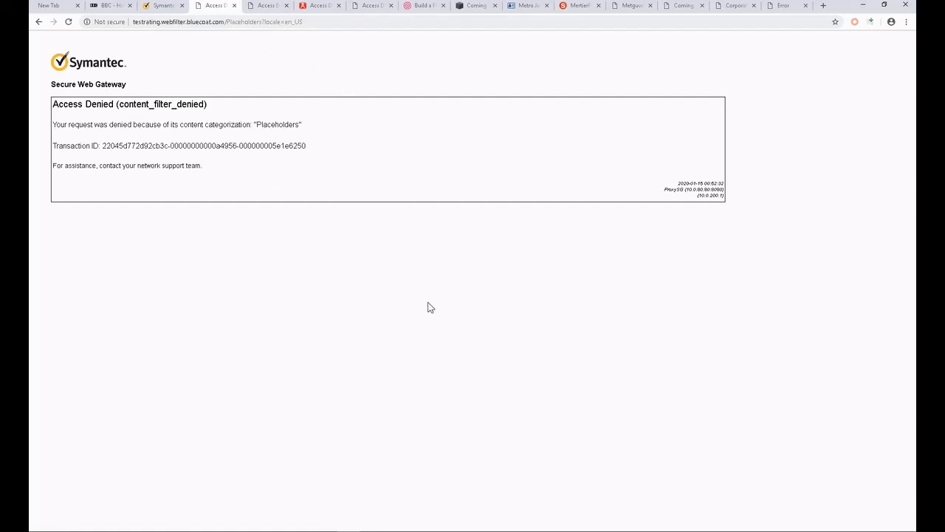
{"action": "mouse_move", "coordinate": [354, 338]}
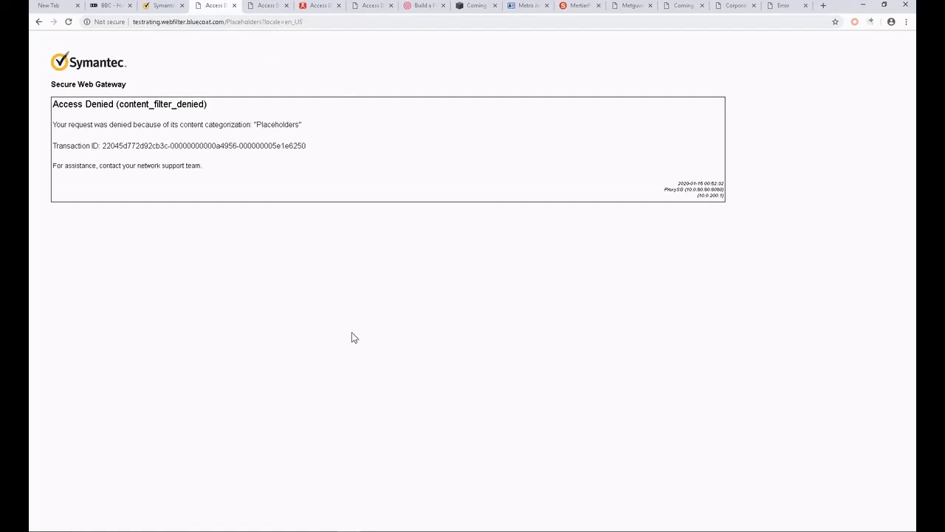
{"action": "mouse_move", "coordinate": [366, 338]}
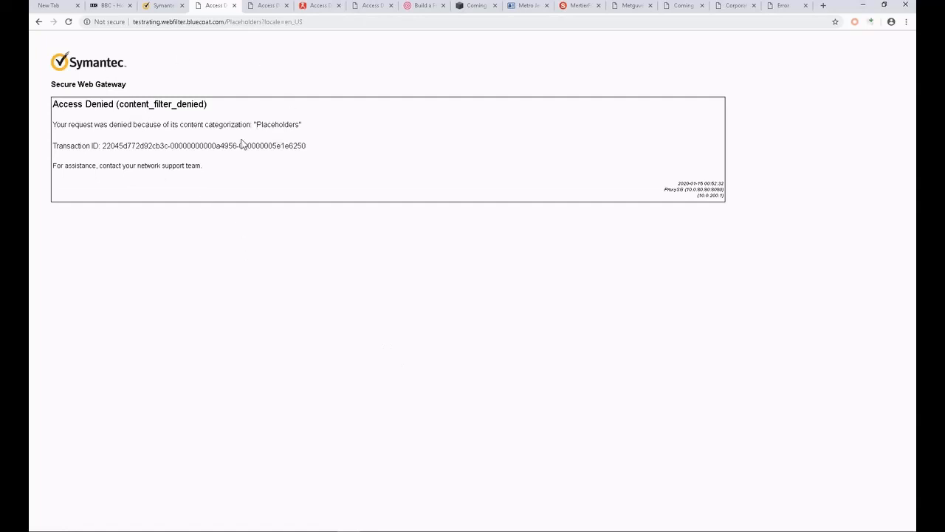
{"action": "mouse_move", "coordinate": [320, 138]}
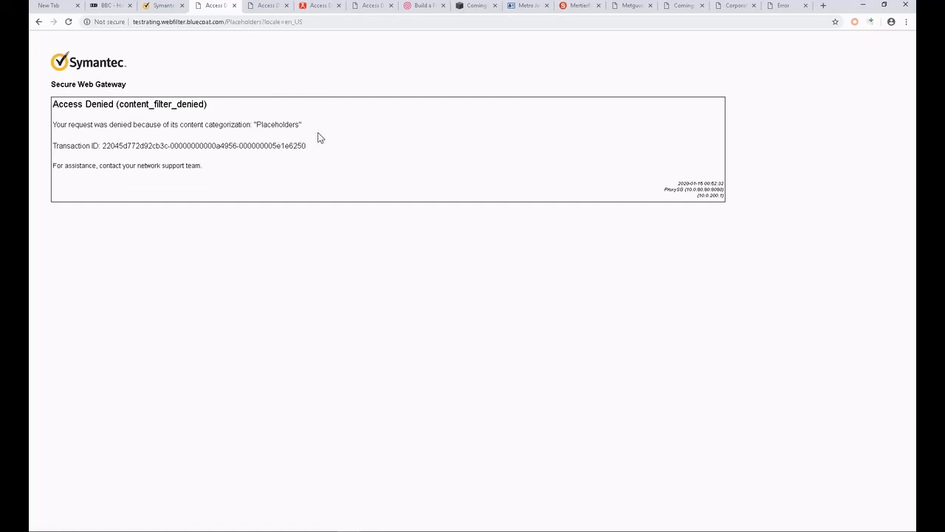
{"action": "mouse_move", "coordinate": [291, 142]}
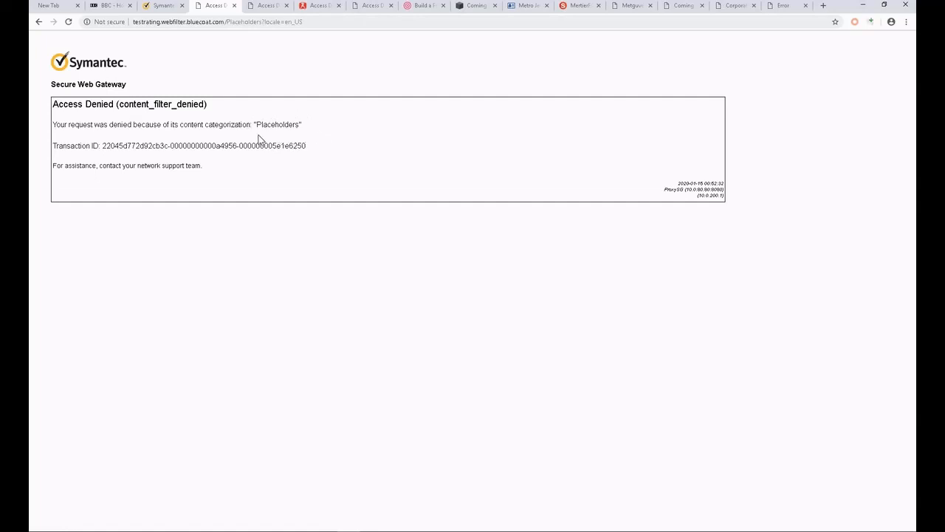
{"action": "mouse_move", "coordinate": [321, 150]}
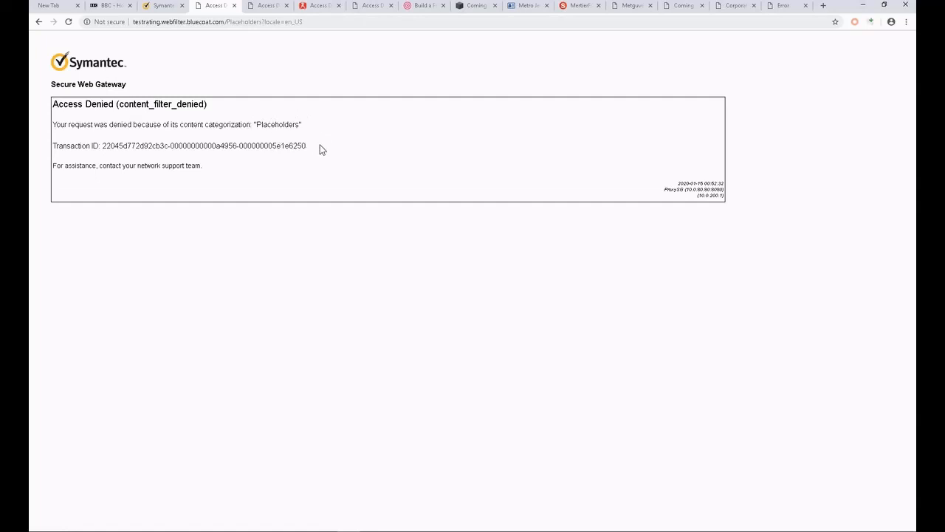
{"action": "mouse_move", "coordinate": [323, 154]}
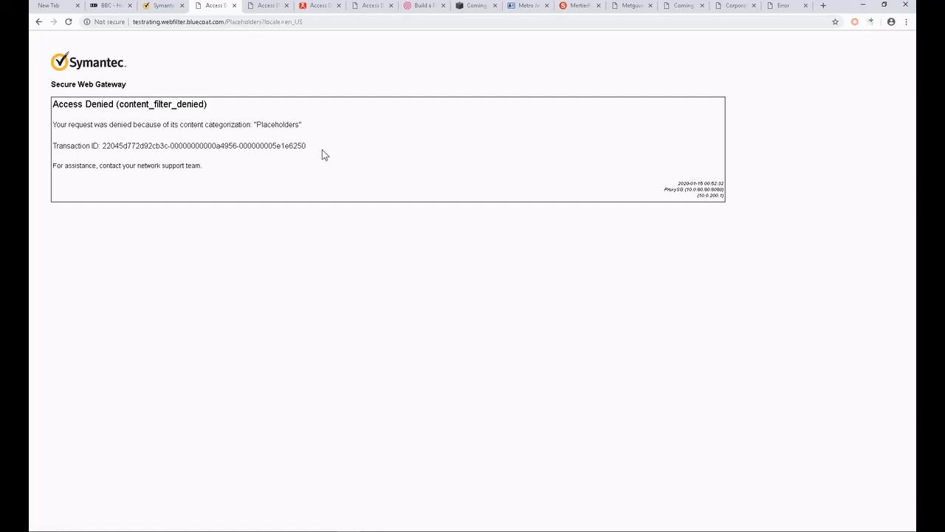
{"action": "mouse_move", "coordinate": [328, 153]}
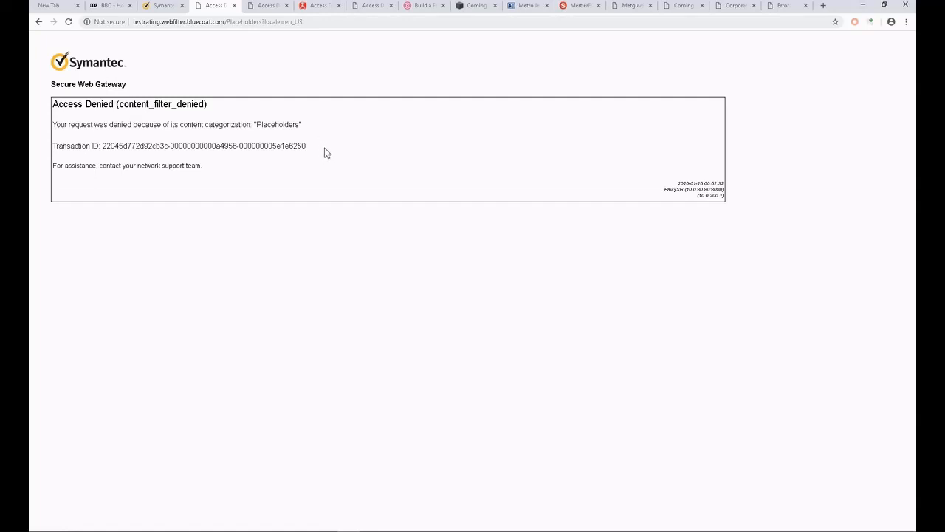
Step: Cycle through the Suspicious and Pornography block pages, ending on meuhh.club's Suspicious/Placeholders denial
{"action": "left_click", "coordinate": [266, 6]}
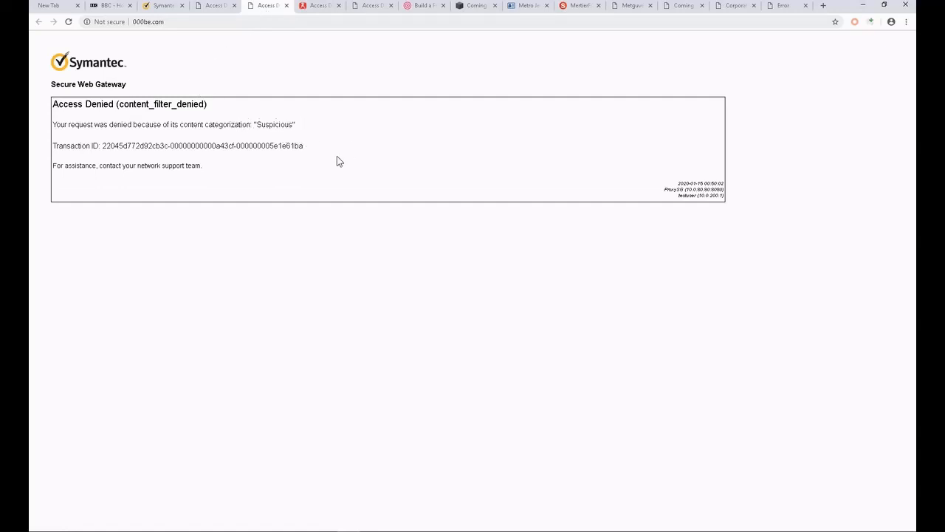
{"action": "mouse_move", "coordinate": [424, 250]}
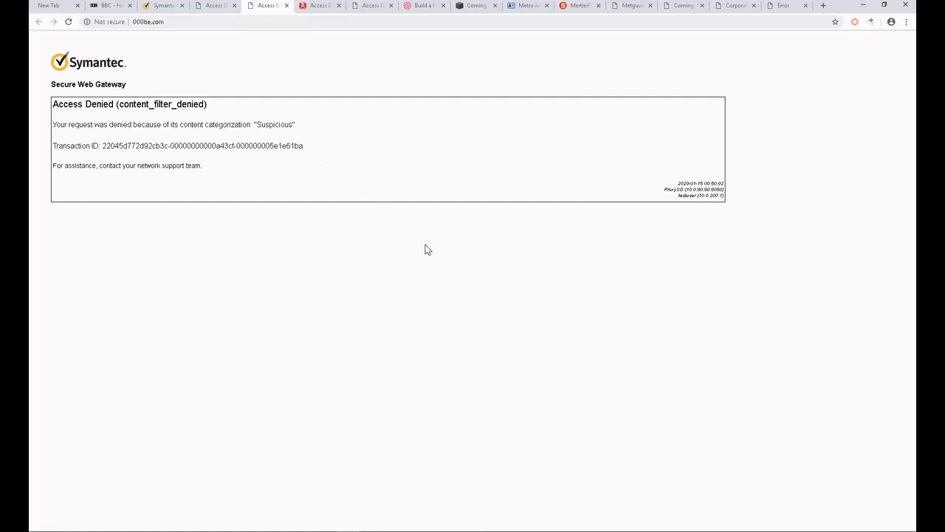
{"action": "mouse_move", "coordinate": [339, 162]}
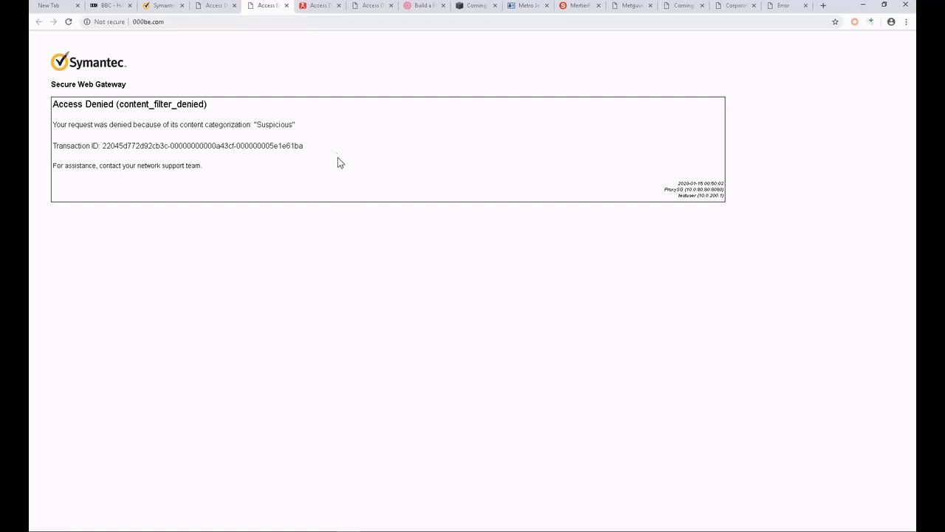
{"action": "mouse_move", "coordinate": [342, 146]}
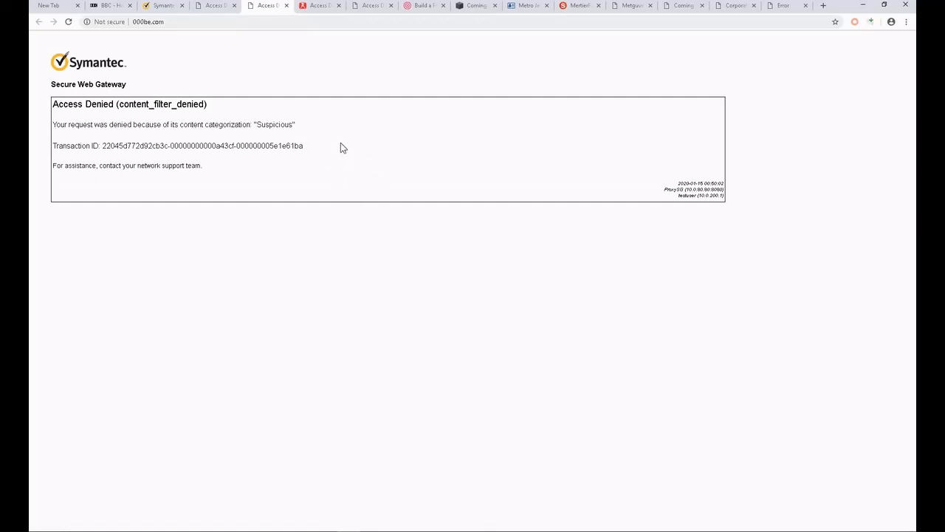
{"action": "left_click", "coordinate": [319, 6]}
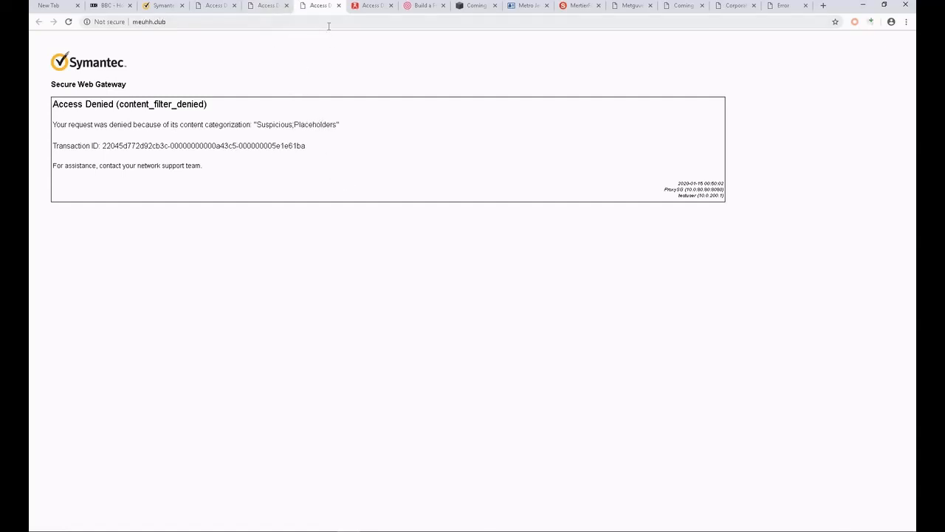
{"action": "mouse_move", "coordinate": [326, 137]}
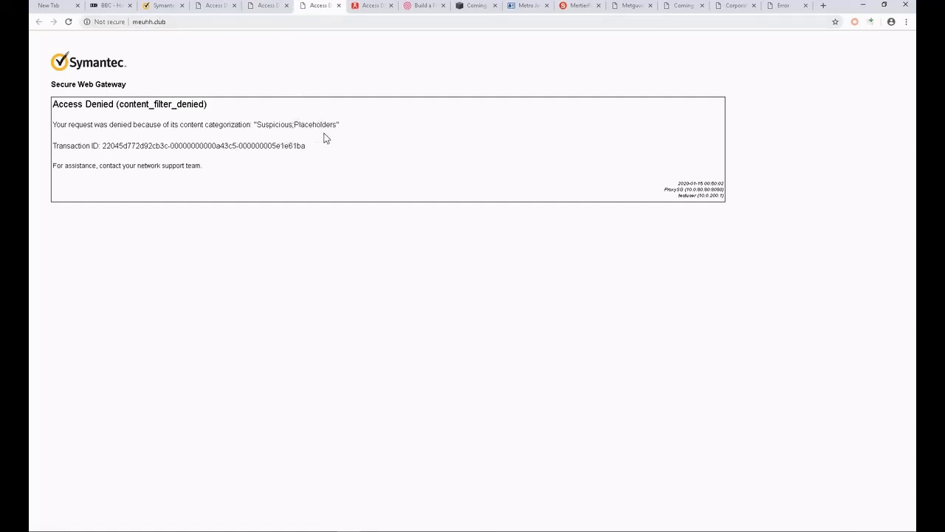
{"action": "left_click", "coordinate": [372, 6]}
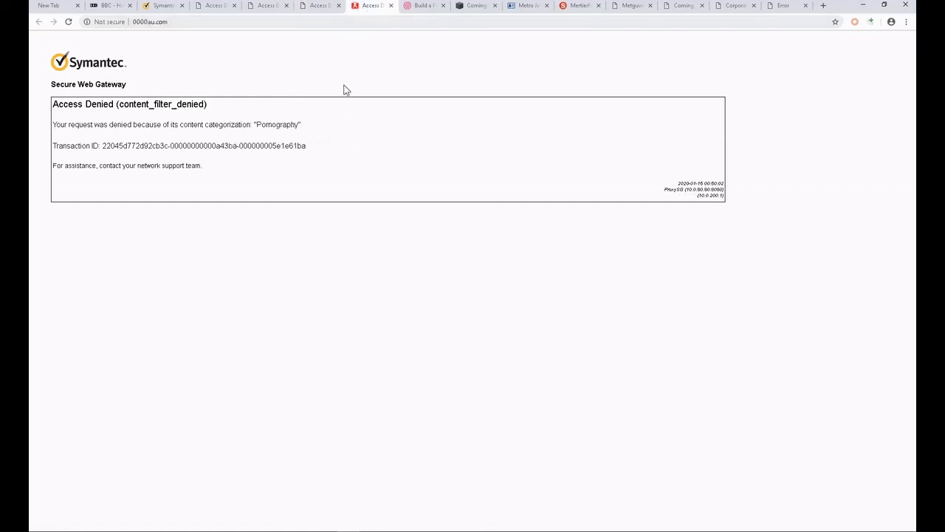
{"action": "left_click", "coordinate": [319, 6]}
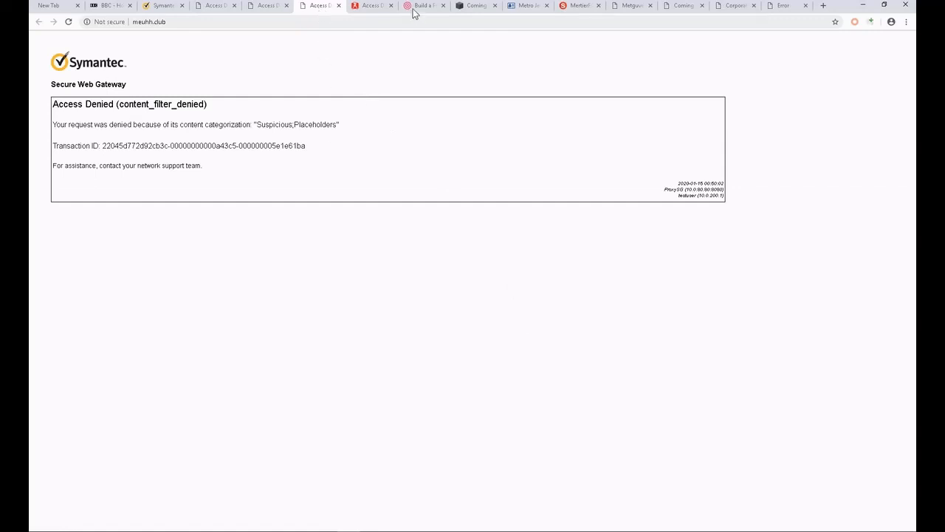
Step: View metinoxinternational.com's under-construction page, then switch to metsplaybook.com
{"action": "left_click", "coordinate": [423, 6]}
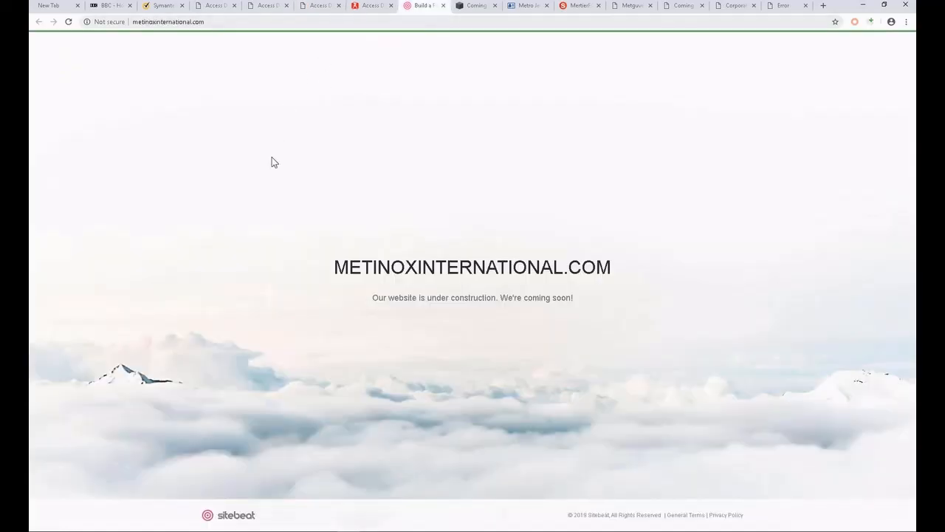
{"action": "mouse_move", "coordinate": [393, 389]}
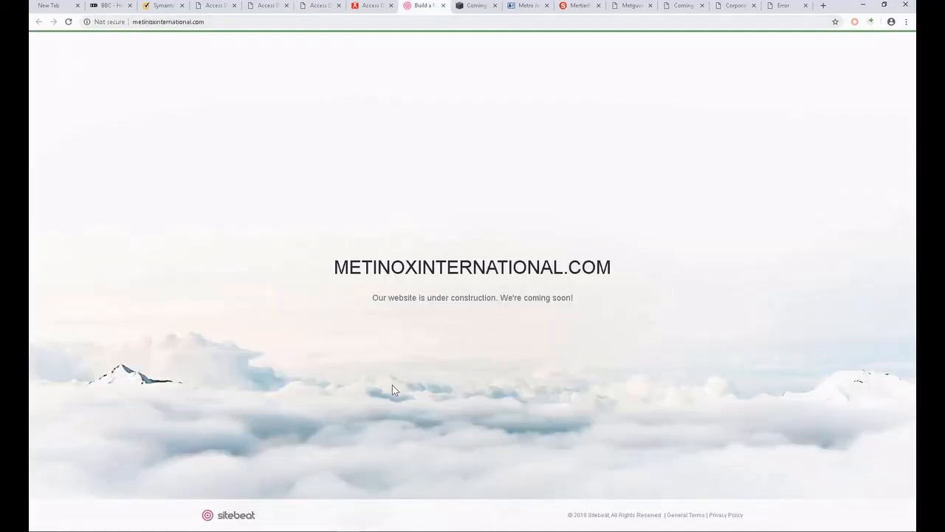
{"action": "mouse_move", "coordinate": [424, 384]}
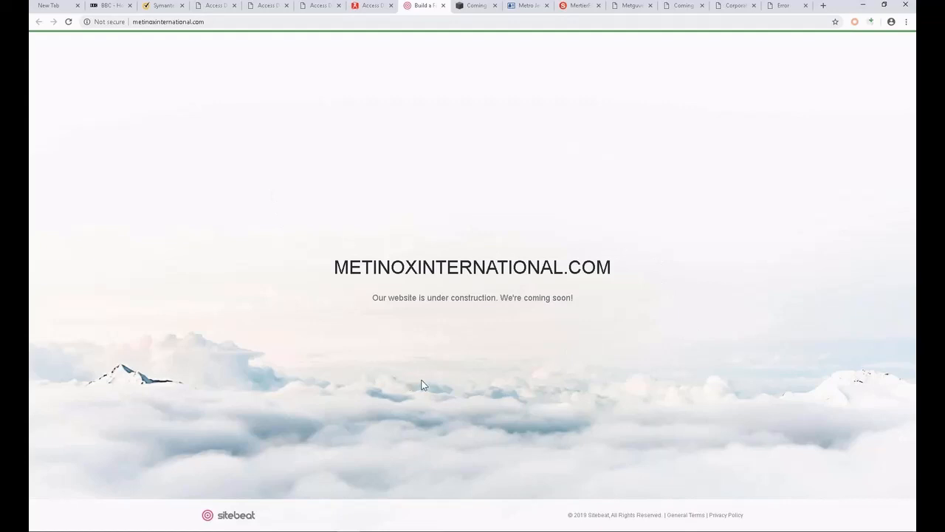
{"action": "mouse_move", "coordinate": [664, 302]}
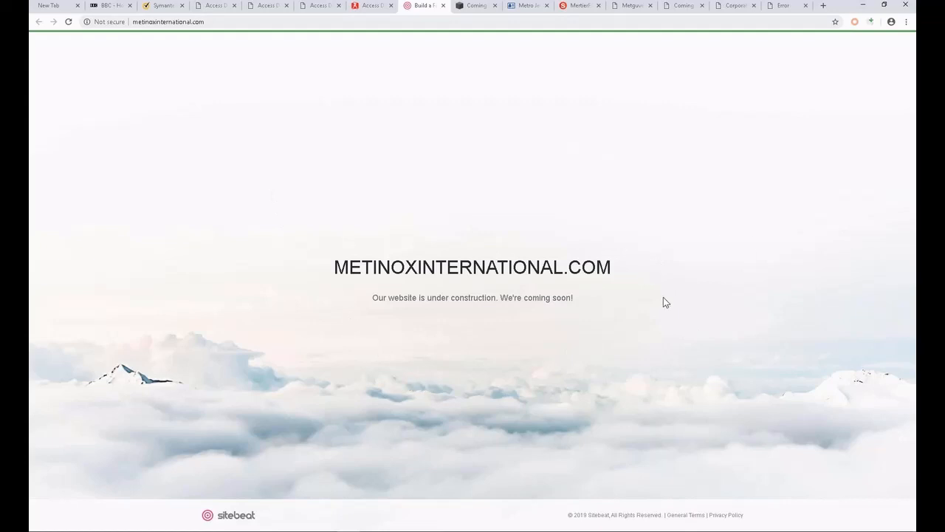
{"action": "mouse_move", "coordinate": [451, 317]}
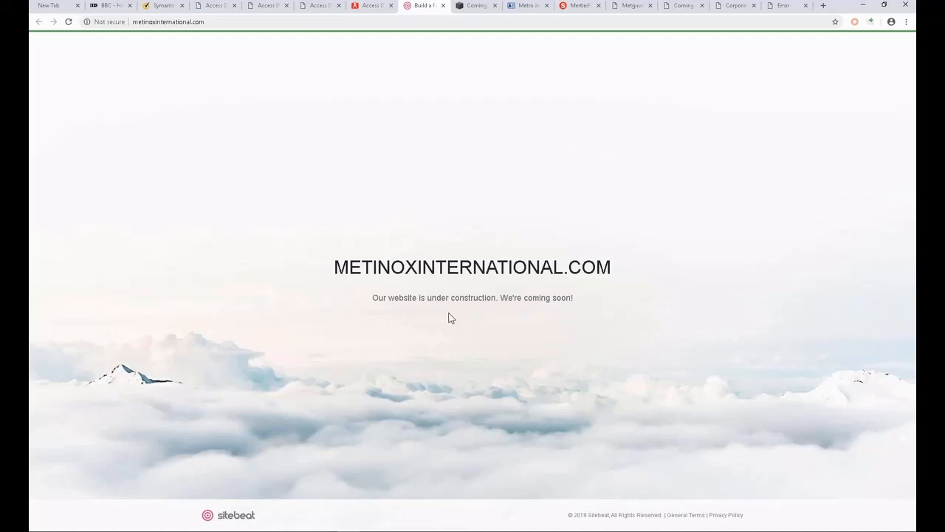
{"action": "mouse_move", "coordinate": [559, 329]}
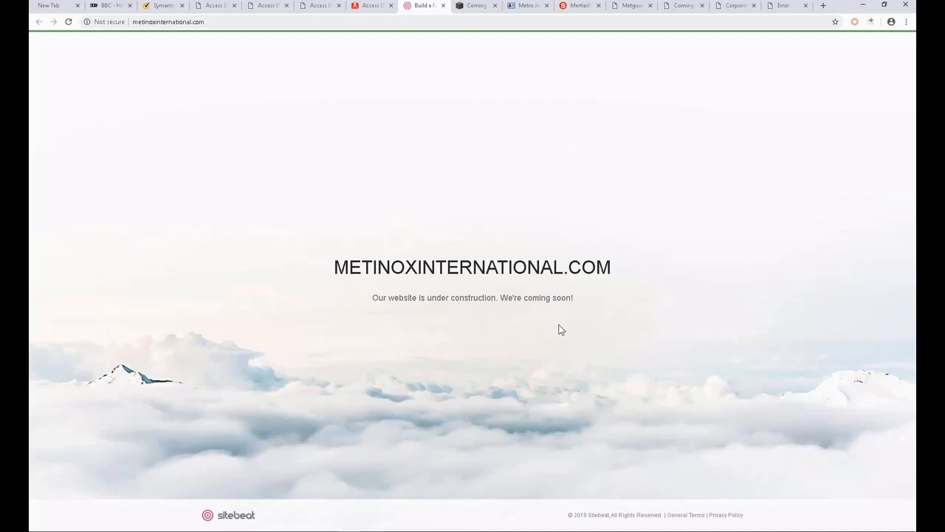
{"action": "left_click", "coordinate": [475, 6]}
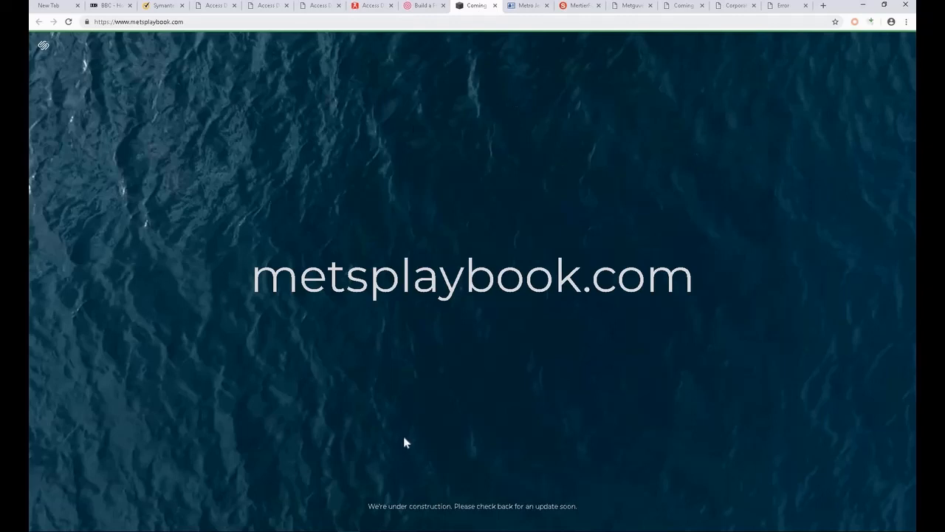
{"action": "mouse_move", "coordinate": [456, 349]}
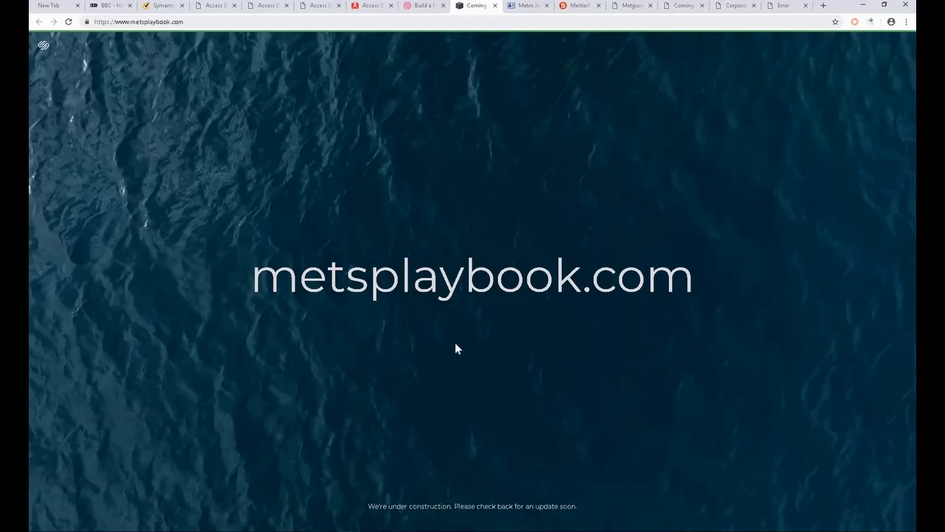
{"action": "mouse_move", "coordinate": [711, 229]}
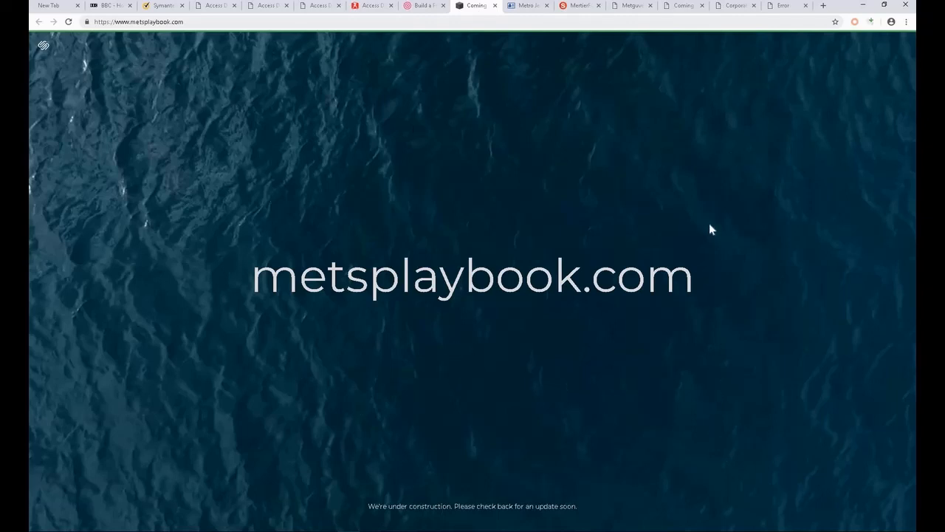
{"action": "mouse_move", "coordinate": [715, 245]}
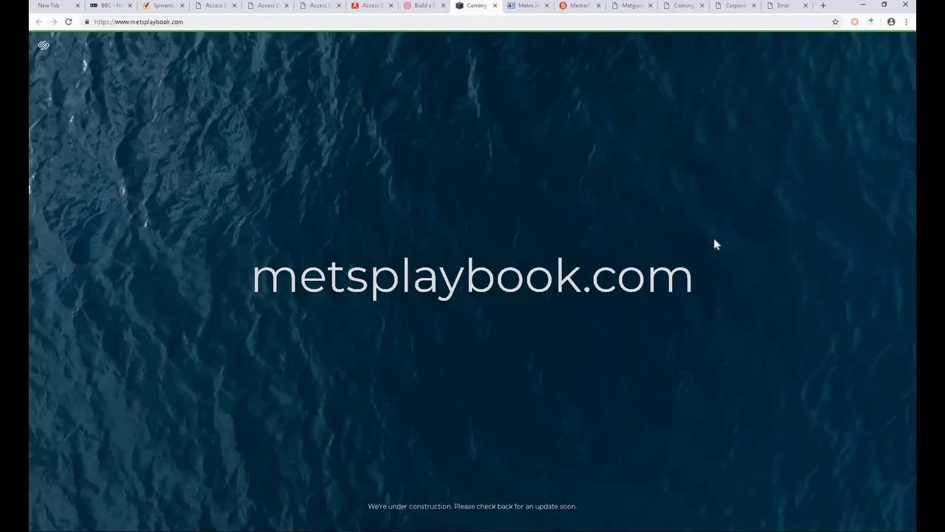
{"action": "mouse_move", "coordinate": [734, 289]}
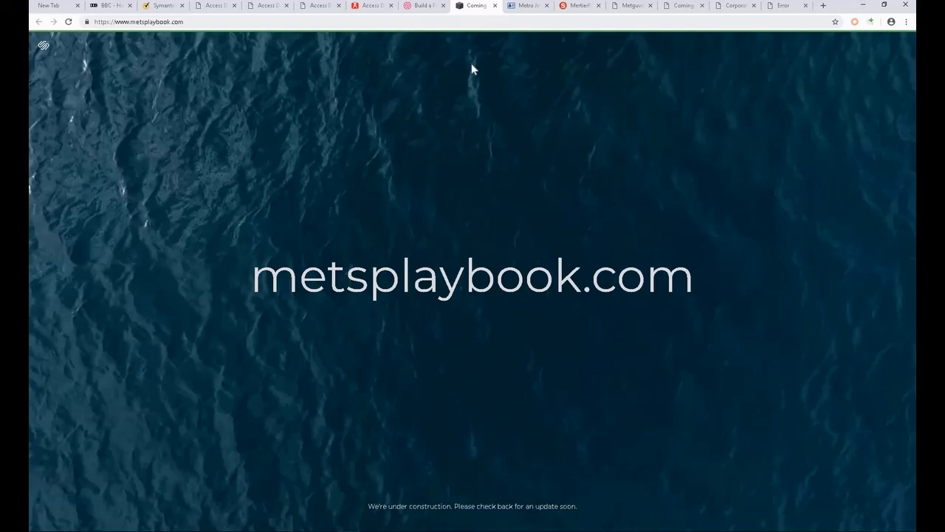
Step: View Metro Jewelry Supply, then scroll through metierfute.com's bicycle shop page
{"action": "left_click", "coordinate": [527, 5]}
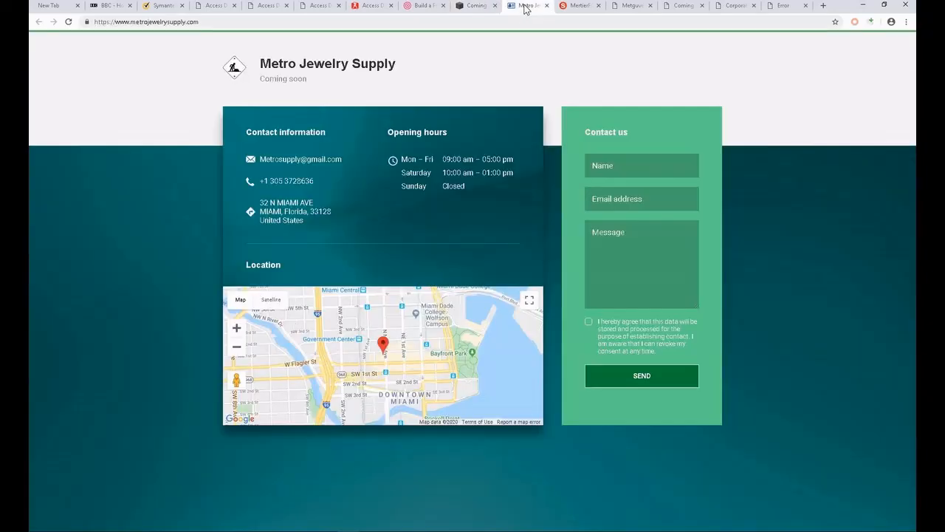
{"action": "mouse_move", "coordinate": [412, 296]}
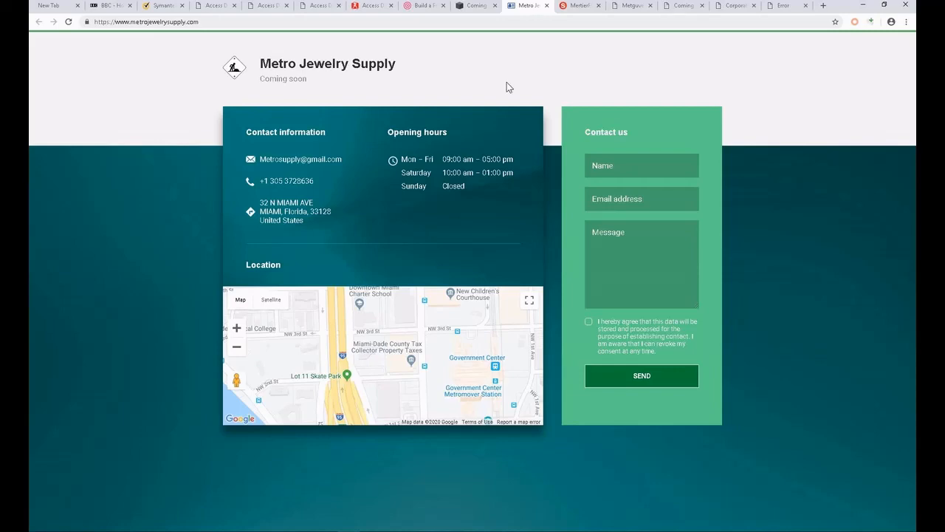
{"action": "left_click", "coordinate": [579, 6]}
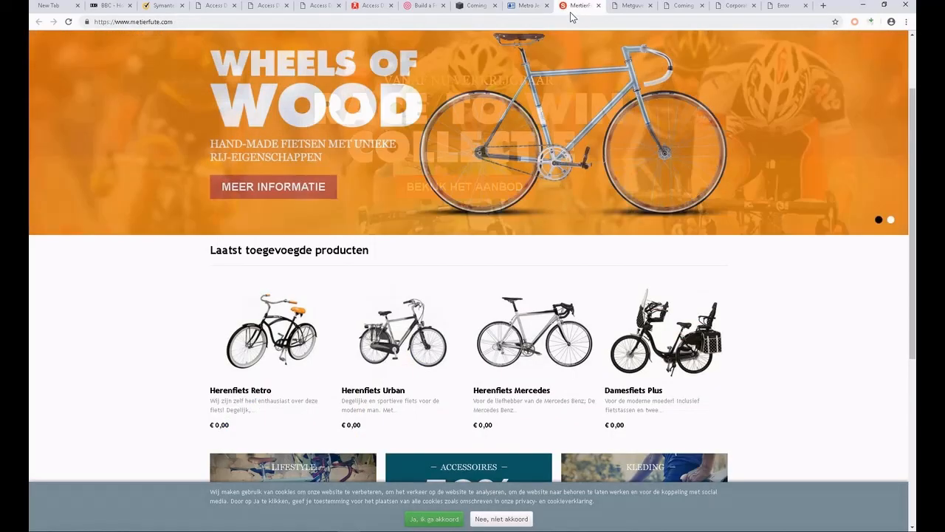
{"action": "scroll", "scroll_direction": "down", "scroll_amount": 3}
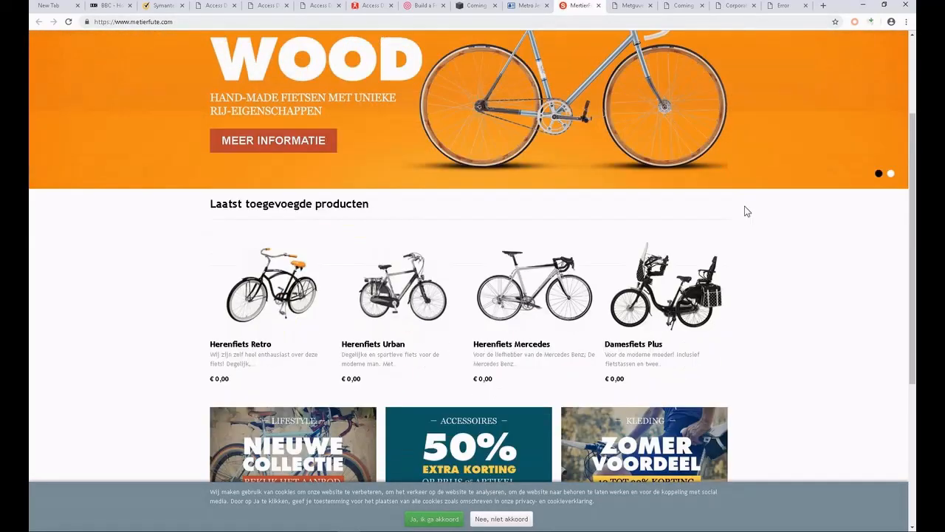
{"action": "scroll", "scroll_direction": "down", "scroll_amount": 3}
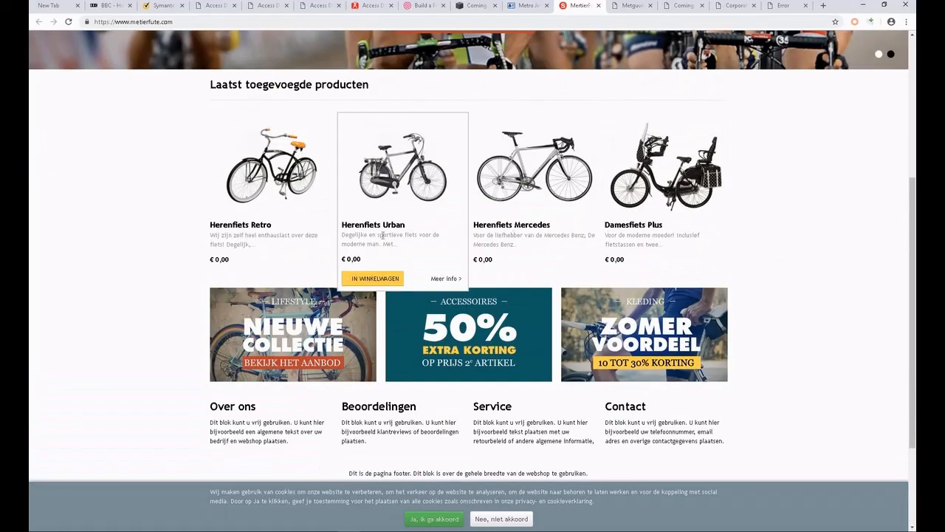
{"action": "mouse_move", "coordinate": [498, 258]}
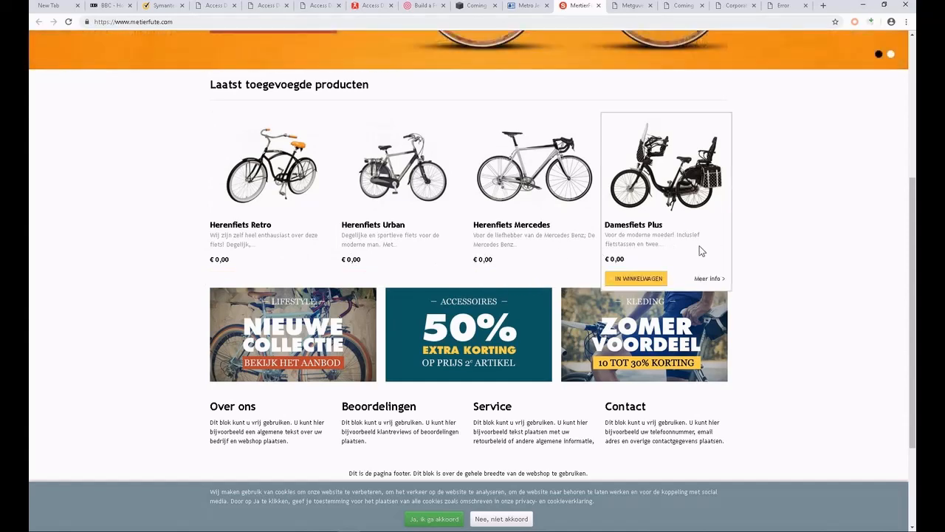
{"action": "scroll", "scroll_direction": "up", "scroll_amount": 3}
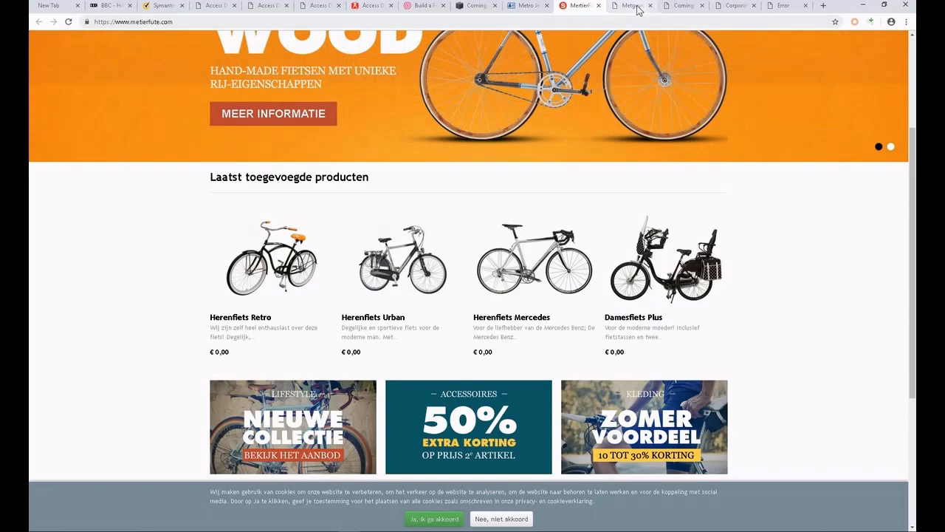
Step: Browse metguvenliksistemleri.com, costumepitara.com and modelsbartending.com, then return to metierfute.com
{"action": "left_click", "coordinate": [632, 5]}
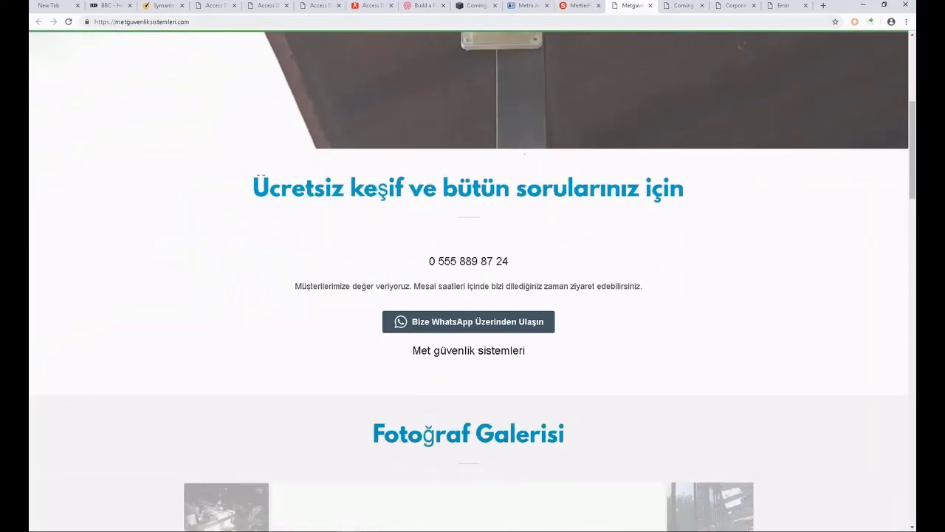
{"action": "scroll", "scroll_direction": "down", "scroll_amount": 3}
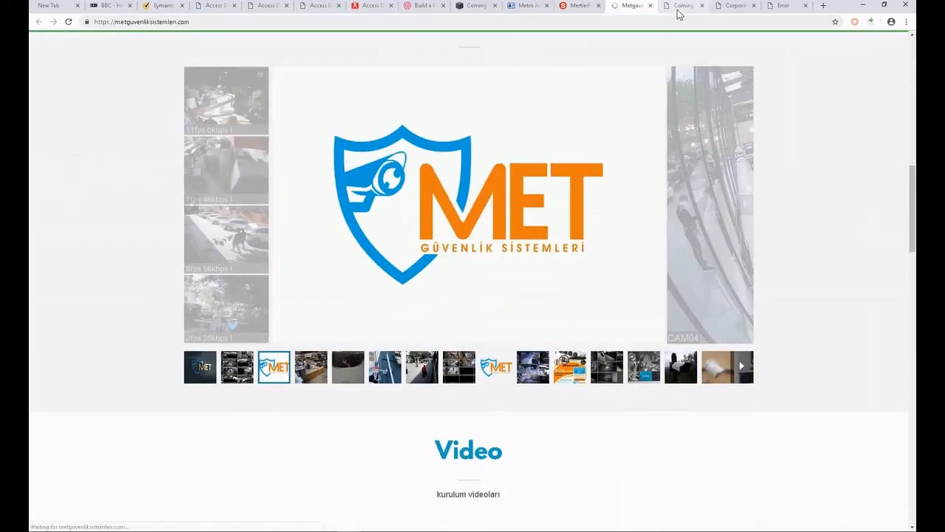
{"action": "left_click", "coordinate": [679, 5]}
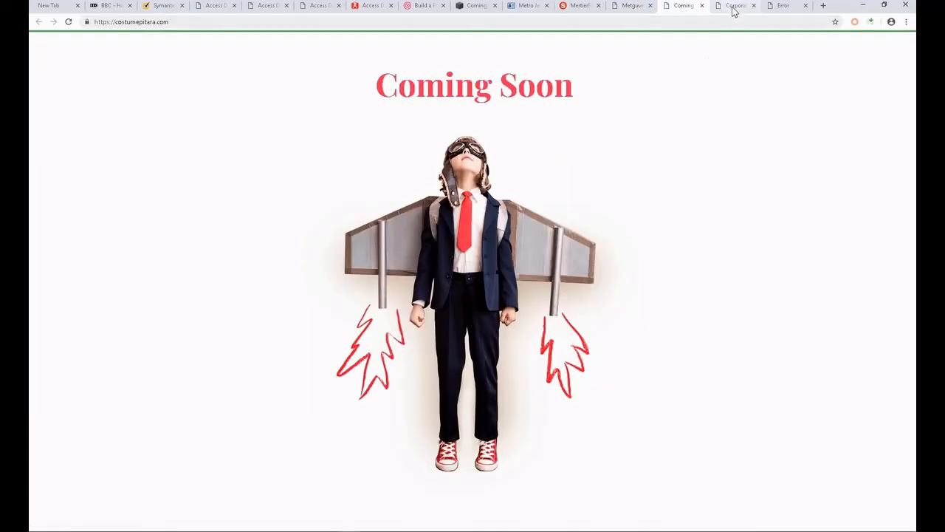
{"action": "left_click", "coordinate": [735, 6]}
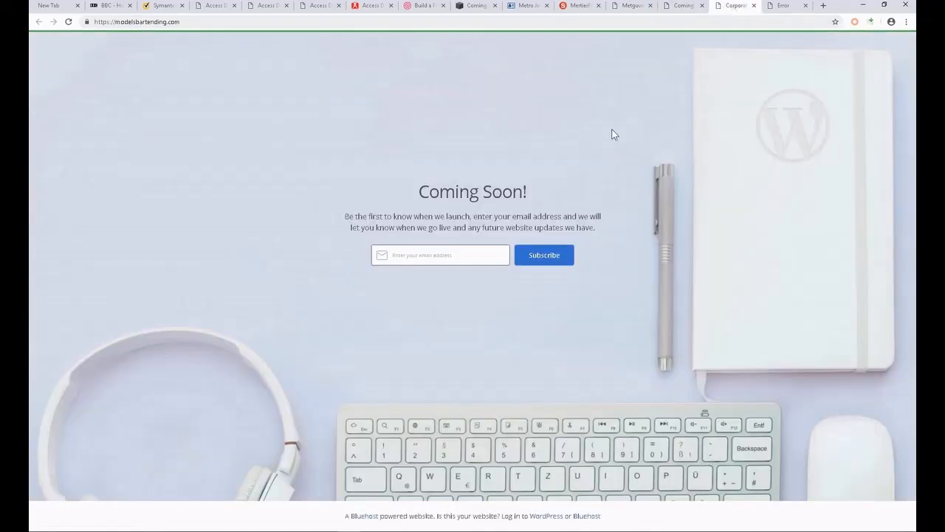
{"action": "left_click", "coordinate": [683, 5]}
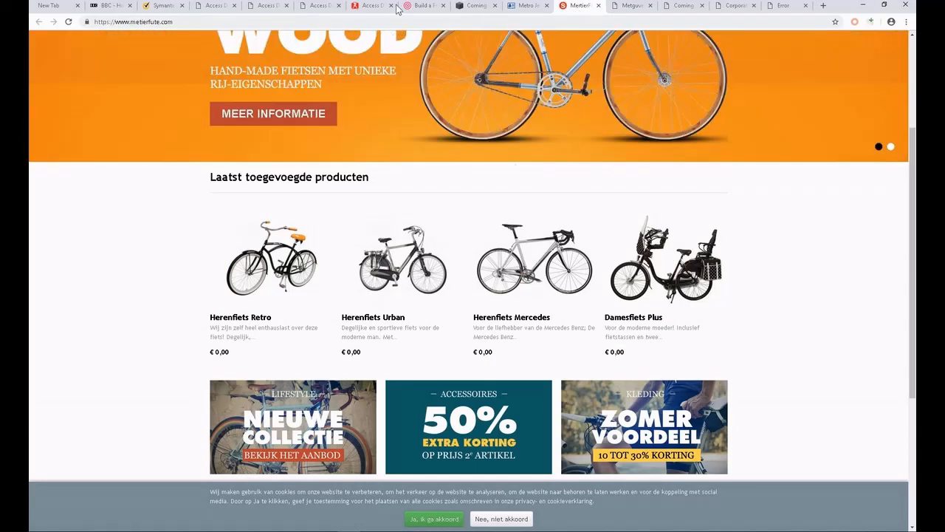
Step: Revisit metsplaybook.com, Metro Jewelry Supply, metguvenliksistemleri and costumepitara tabs
{"action": "left_click", "coordinate": [476, 6]}
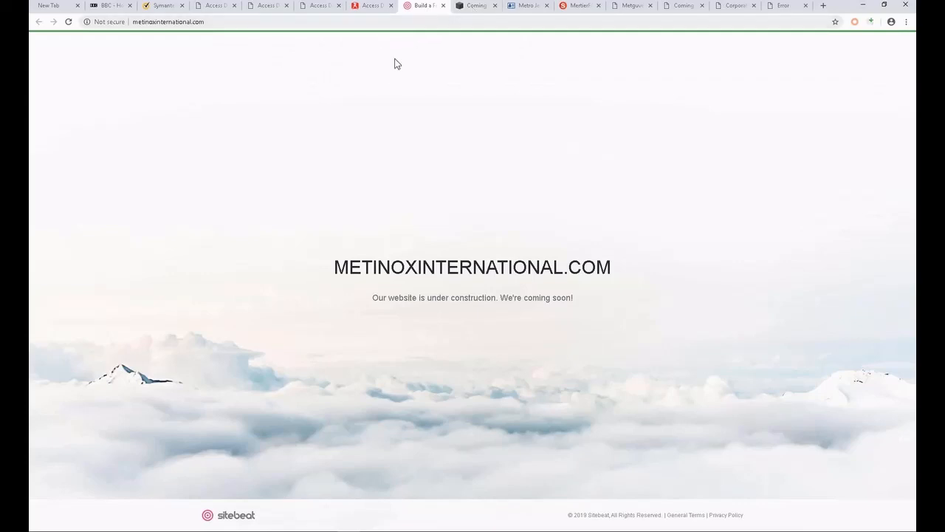
{"action": "mouse_move", "coordinate": [487, 40]}
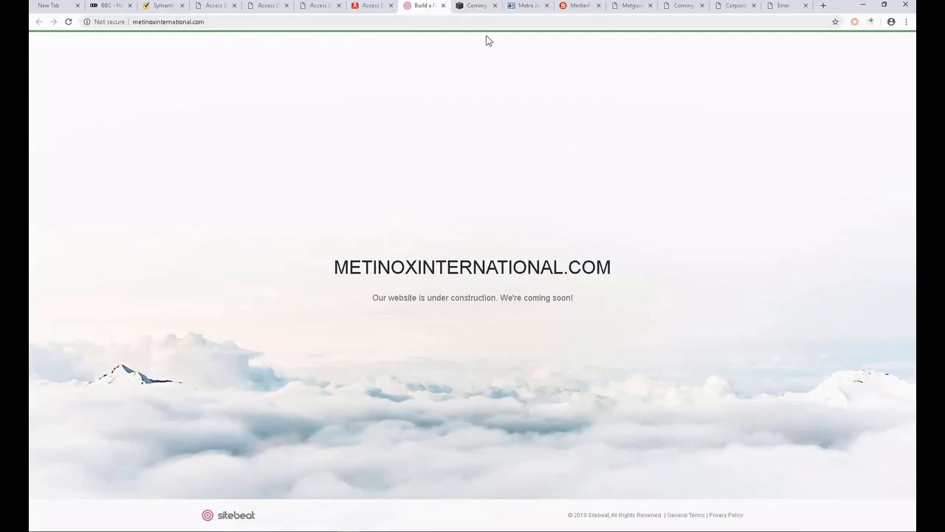
{"action": "mouse_move", "coordinate": [604, 38]}
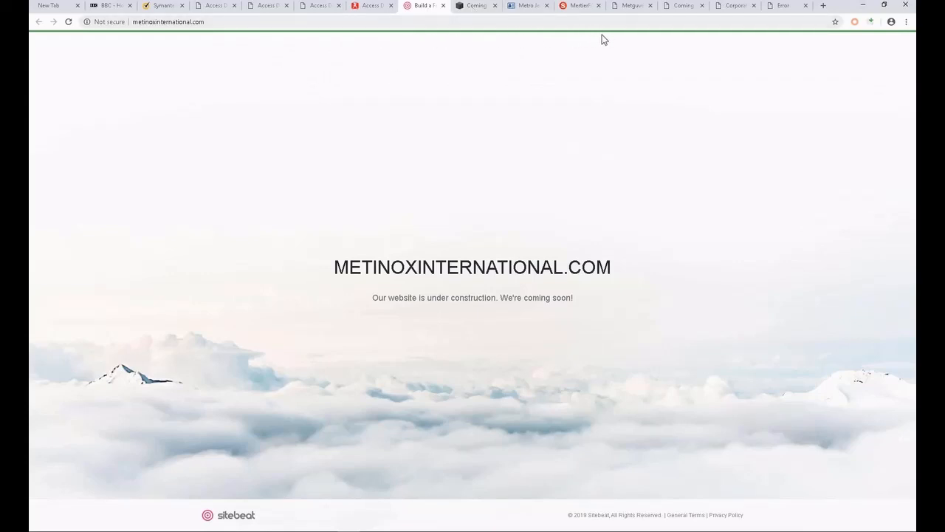
{"action": "left_click", "coordinate": [476, 5]}
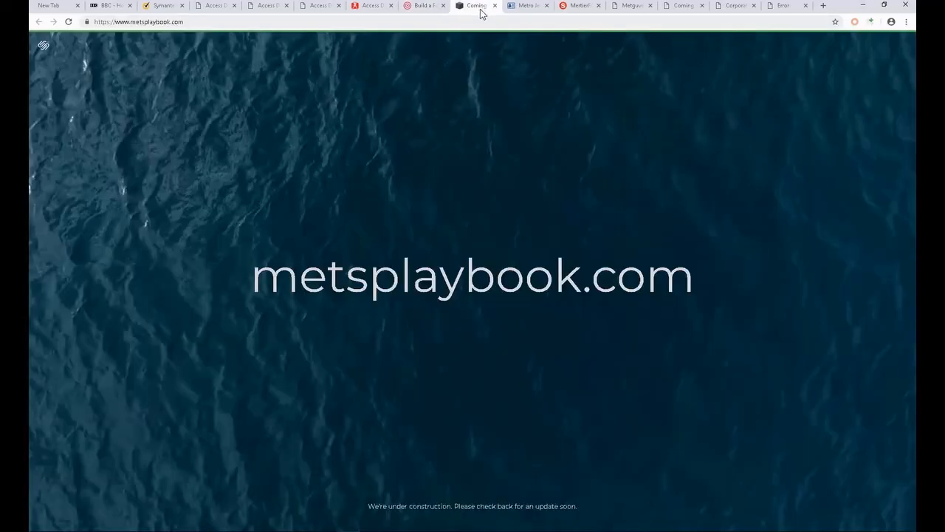
{"action": "mouse_move", "coordinate": [508, 42]}
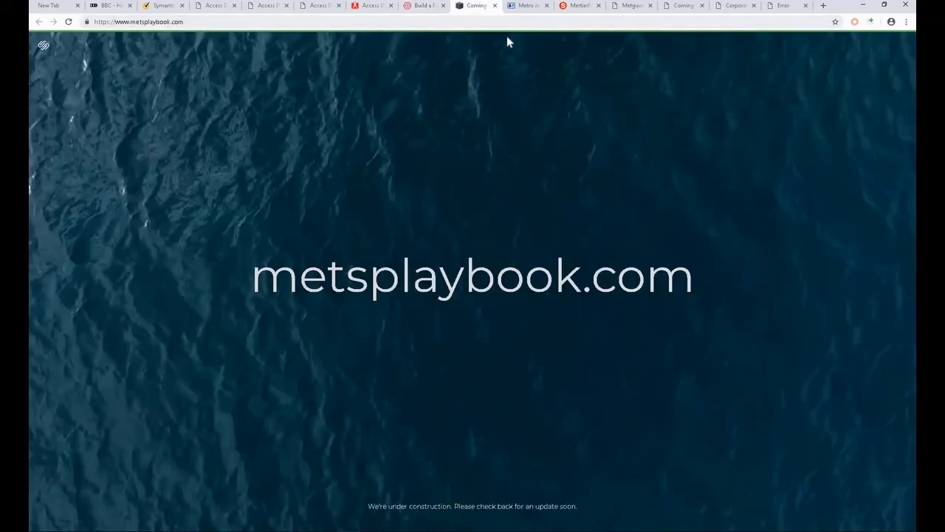
{"action": "left_click", "coordinate": [526, 5]}
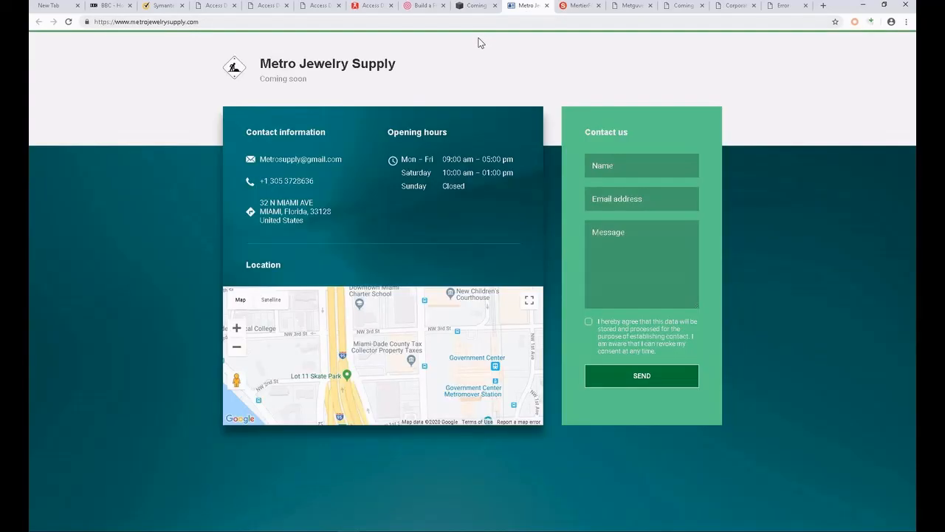
{"action": "mouse_move", "coordinate": [603, 38]}
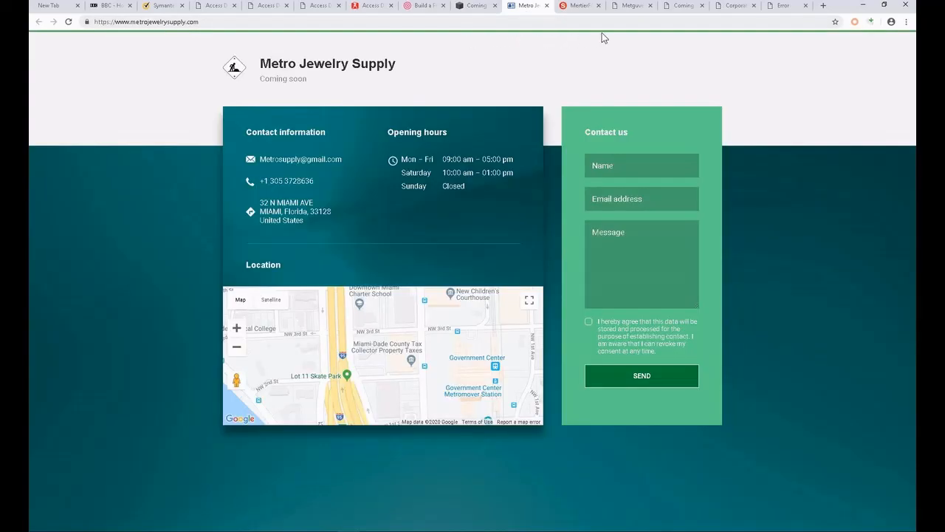
{"action": "left_click", "coordinate": [630, 6]}
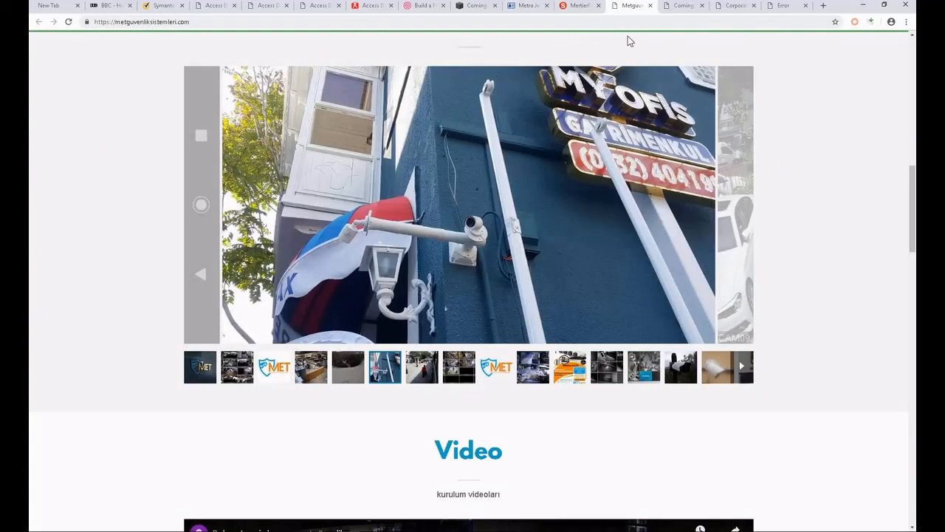
{"action": "left_click", "coordinate": [683, 5]}
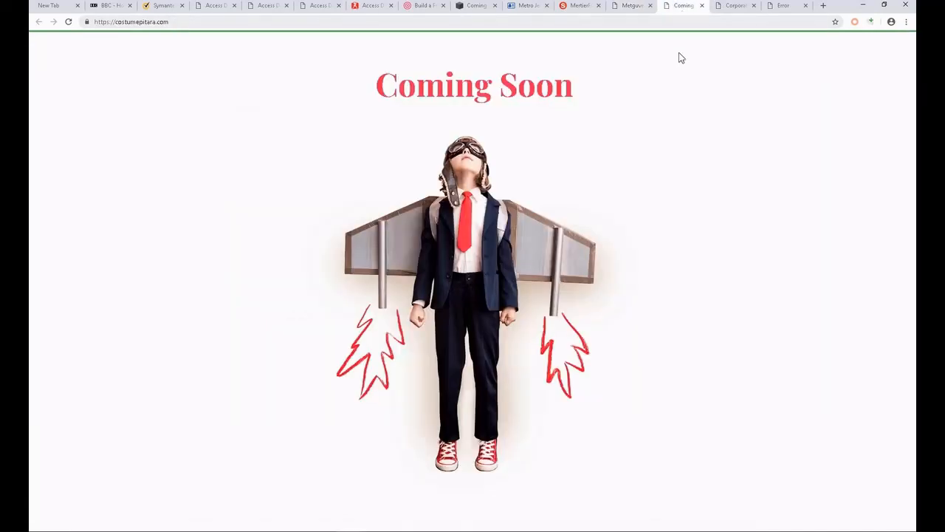
{"action": "mouse_move", "coordinate": [694, 91]}
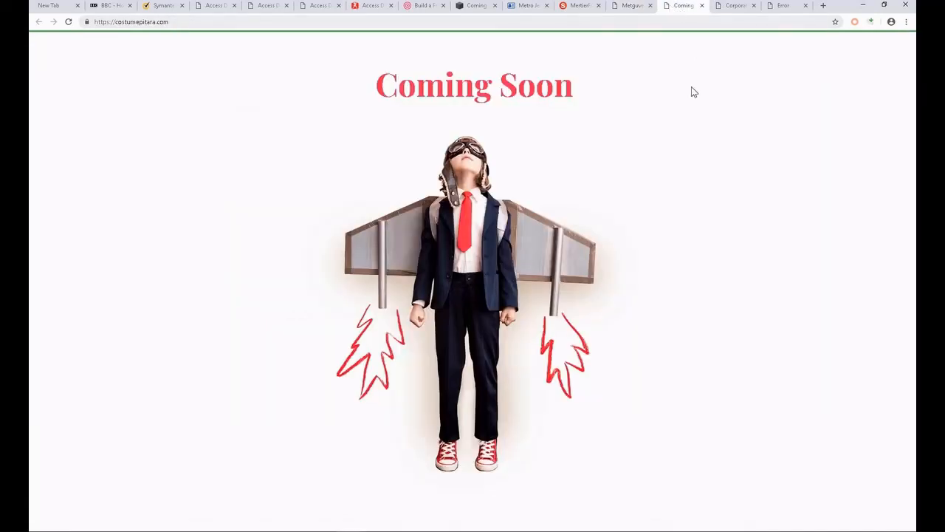
{"action": "mouse_move", "coordinate": [631, 7]}
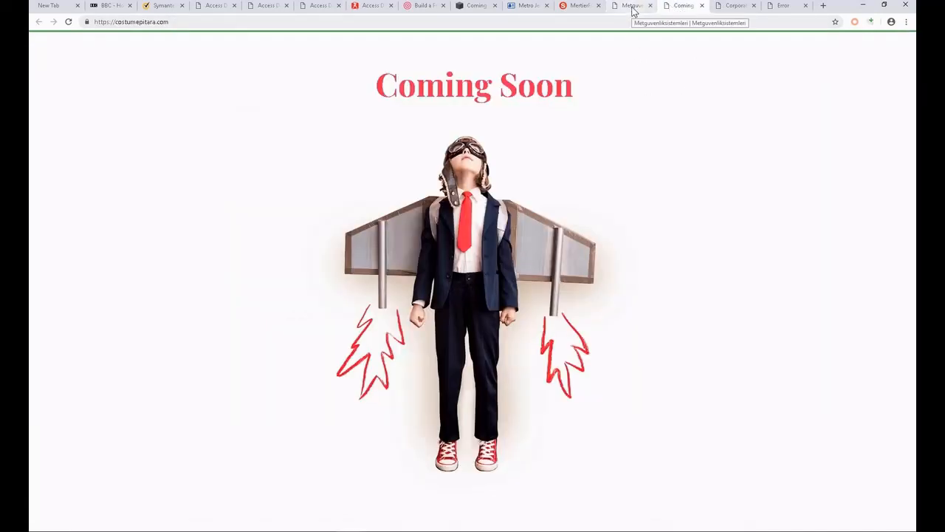
Step: Show the isolated Metro Jewelry page's reduced context menu, then cycle to metguvenliksistemleri
{"action": "left_click", "coordinate": [631, 6]}
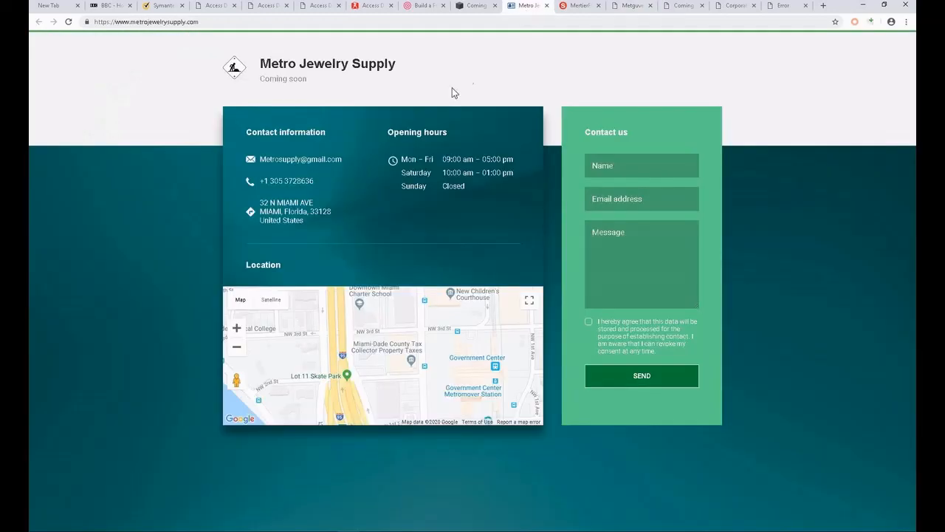
{"action": "mouse_move", "coordinate": [137, 250]}
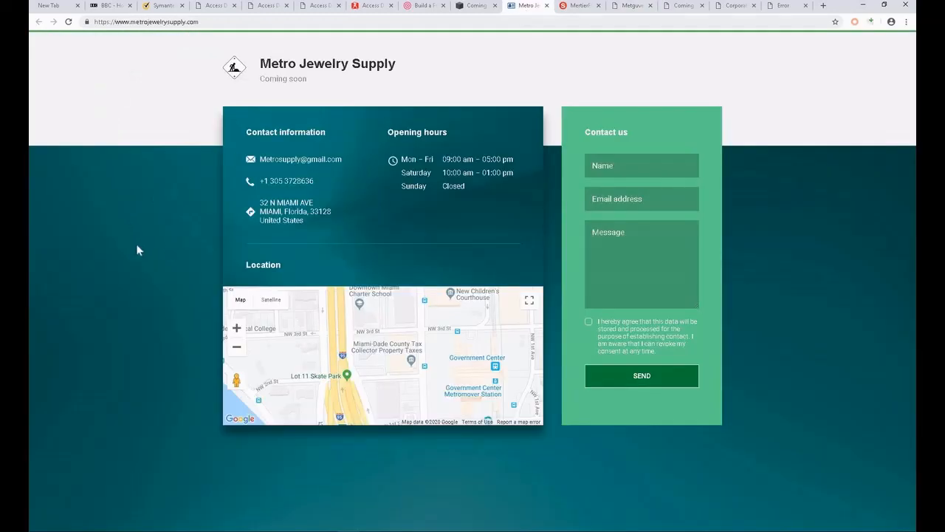
{"action": "right_click", "coordinate": [137, 250]}
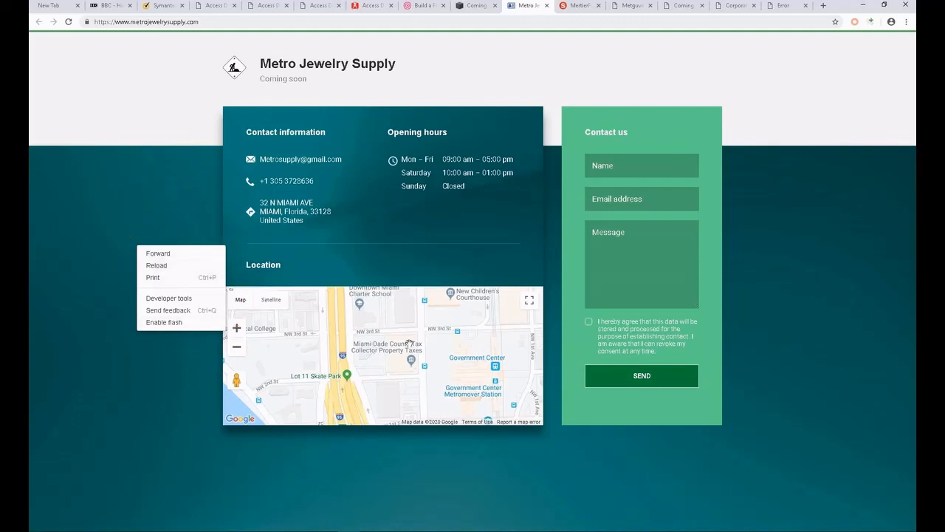
{"action": "mouse_move", "coordinate": [720, 79]}
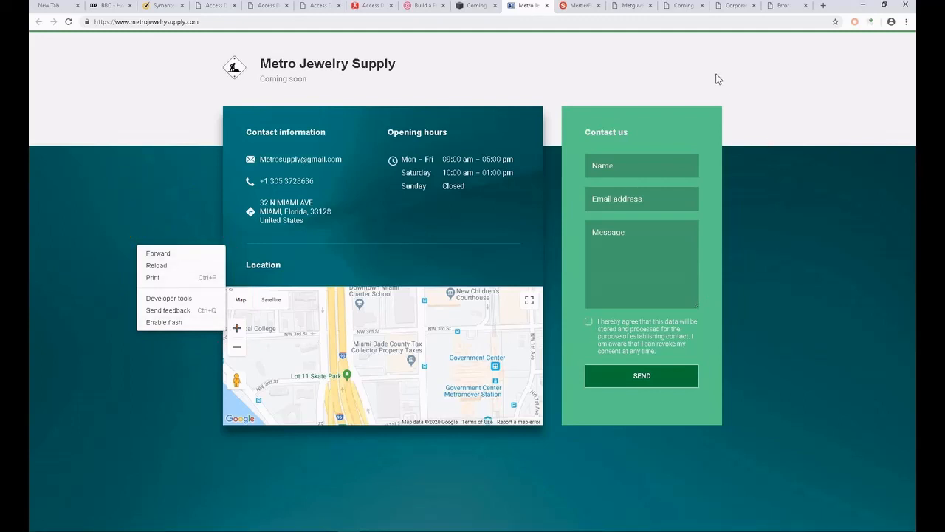
{"action": "left_click", "coordinate": [476, 6]}
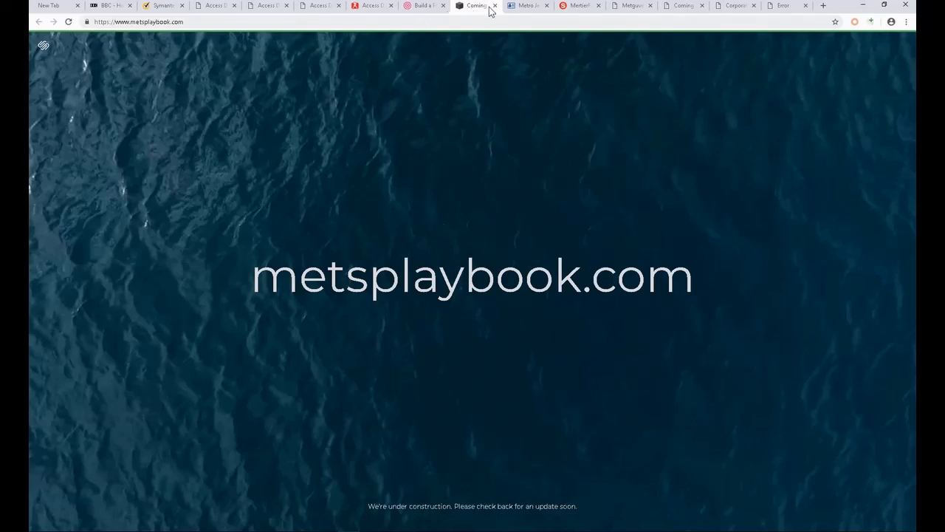
{"action": "left_click", "coordinate": [682, 6]}
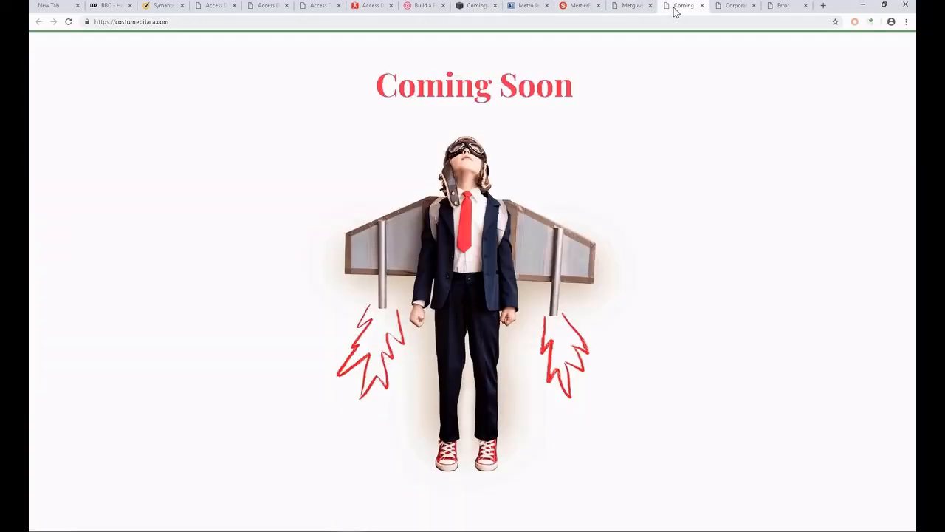
{"action": "mouse_move", "coordinate": [617, 80]}
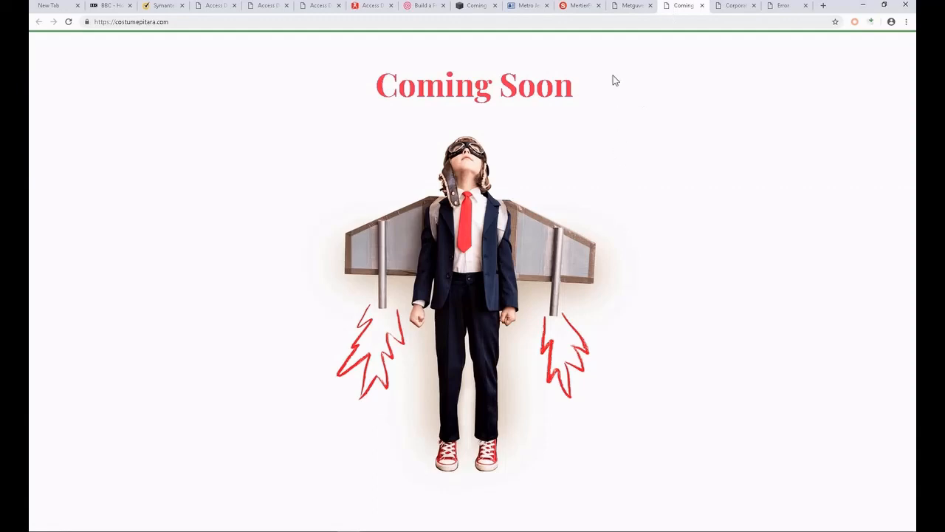
{"action": "left_click", "coordinate": [631, 5]}
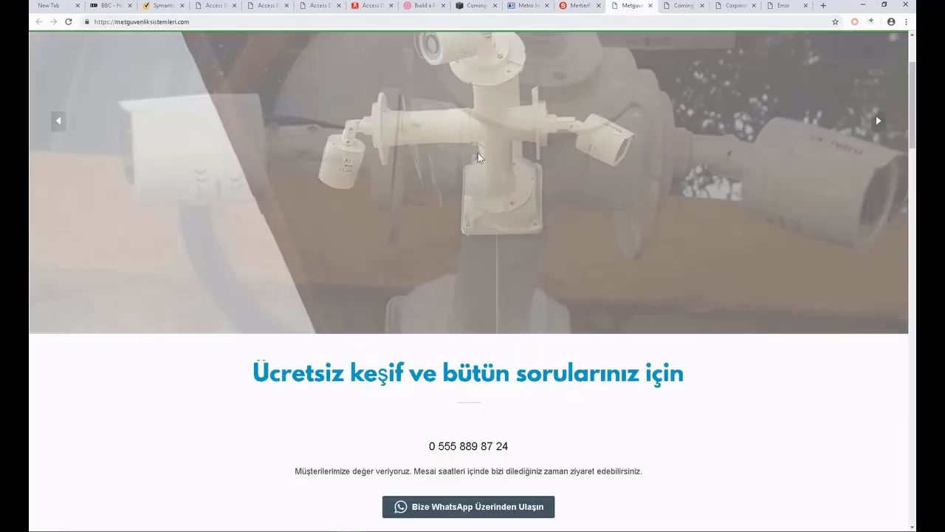
Step: Open the Symantec homepage's source with Ctrl+U, then return to metguvenliksistemleri.com
{"action": "left_click", "coordinate": [162, 5]}
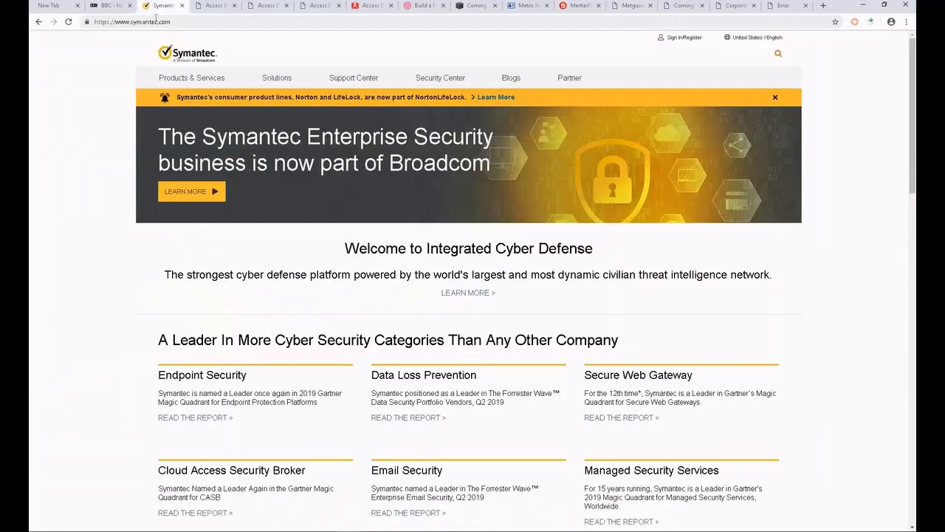
{"action": "scroll", "scroll_direction": "down", "scroll_amount": 3}
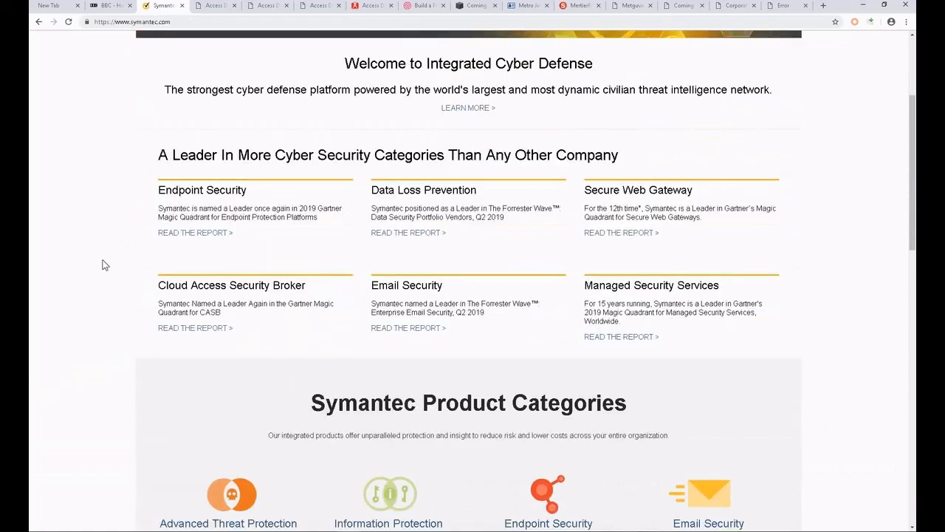
{"action": "scroll", "scroll_direction": "up", "scroll_amount": 3}
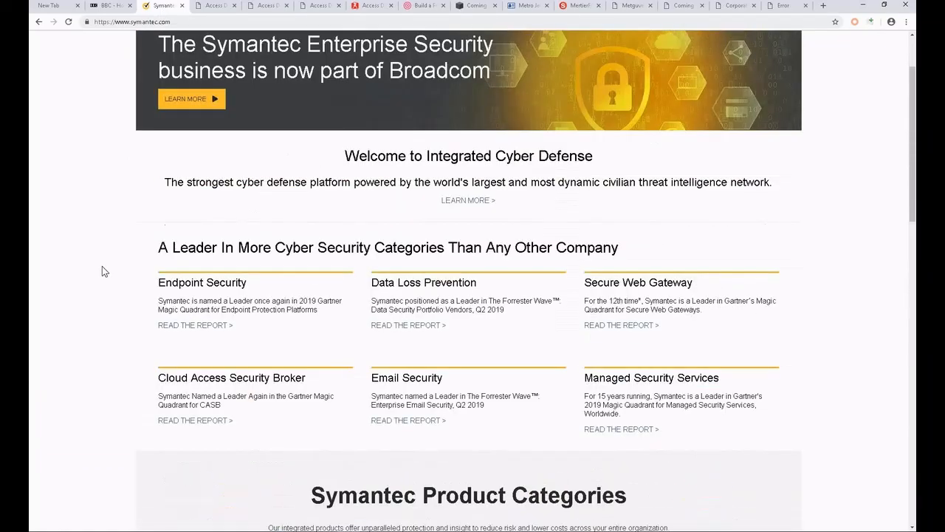
{"action": "key", "text": "ctrl+u"}
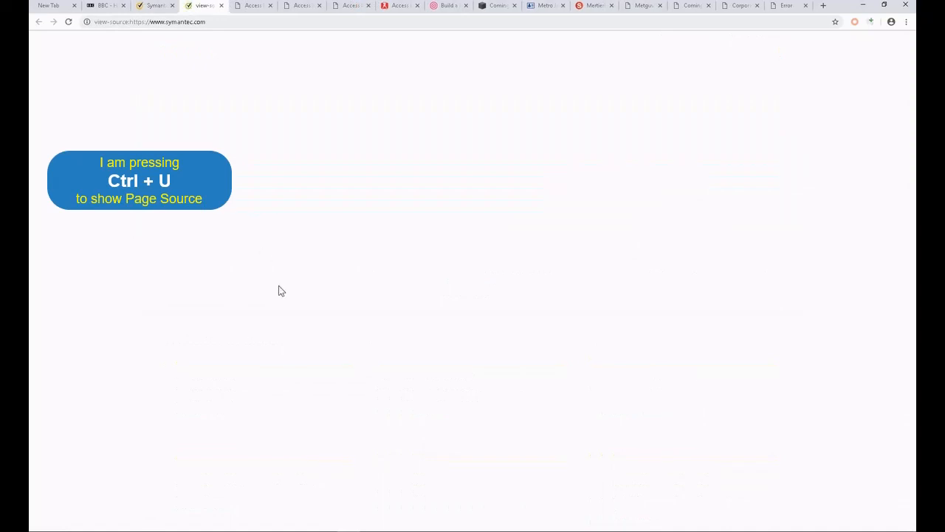
{"action": "left_click", "coordinate": [641, 5]}
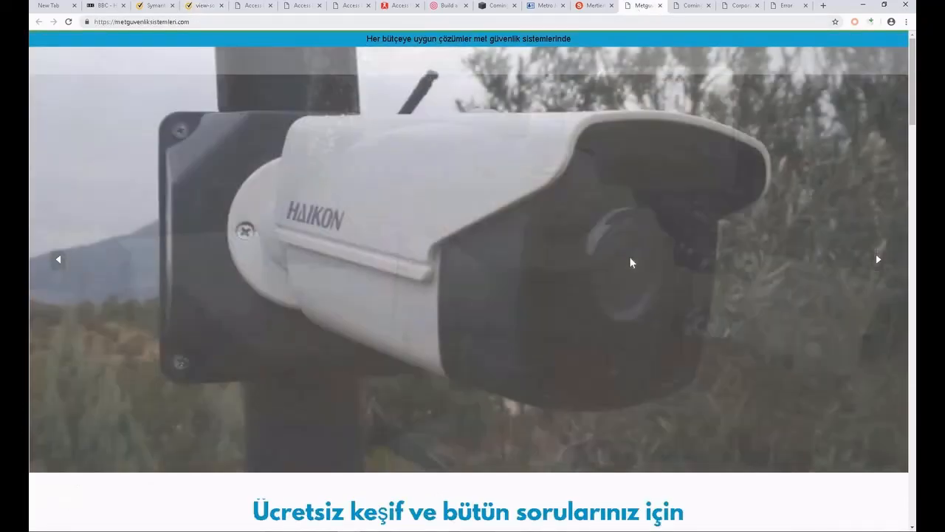
Step: Switch to metrodetroittutoring.com and scroll to its Get in touch! form
{"action": "left_click", "coordinate": [690, 6]}
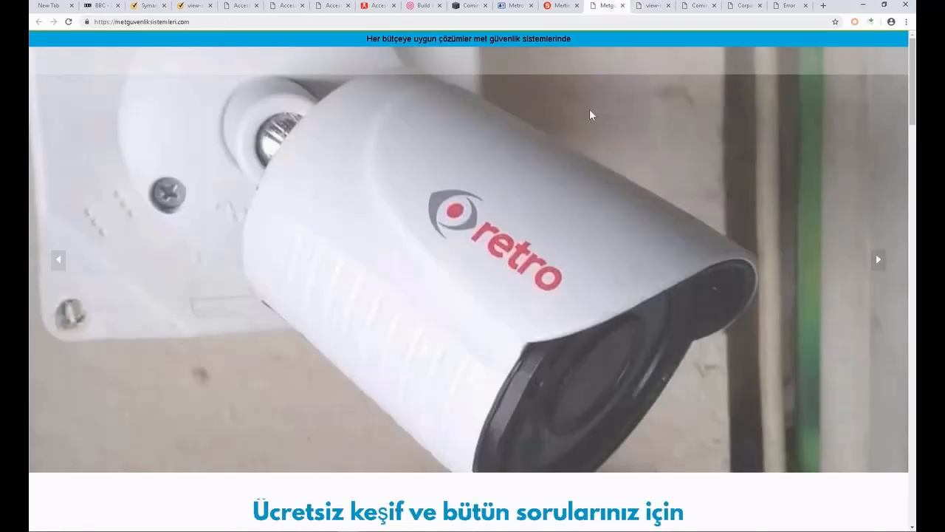
{"action": "mouse_move", "coordinate": [597, 223]}
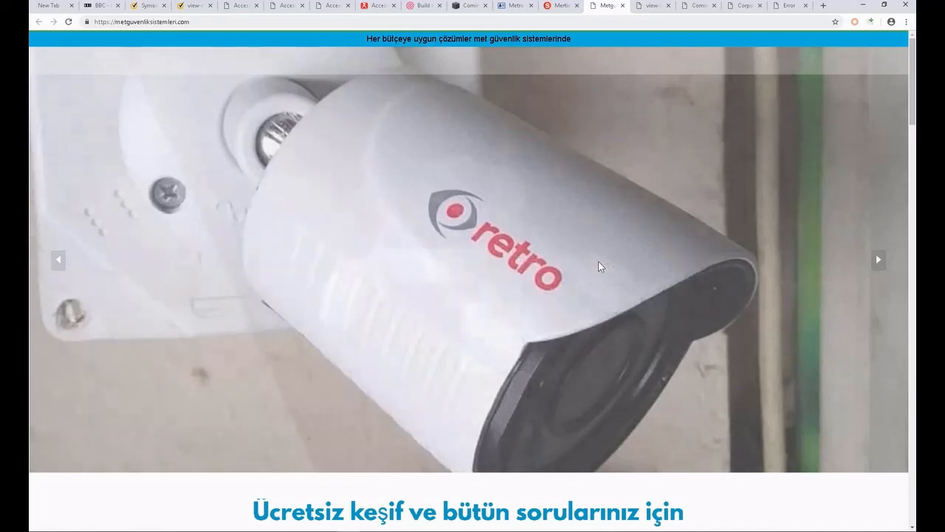
{"action": "scroll", "scroll_direction": "down", "scroll_amount": 3}
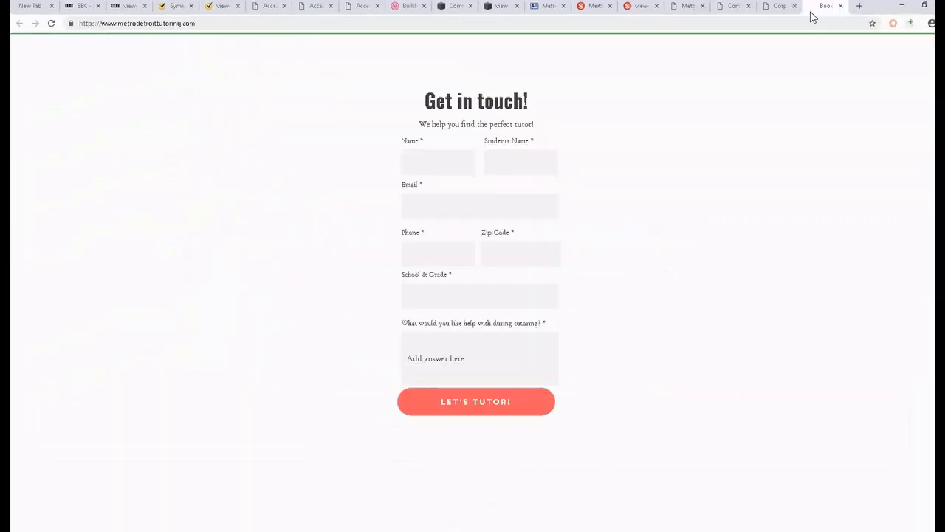
Step: Trigger Protected View from the tutoring form and tick 'I am aware of the risks'
{"action": "left_click", "coordinate": [437, 161]}
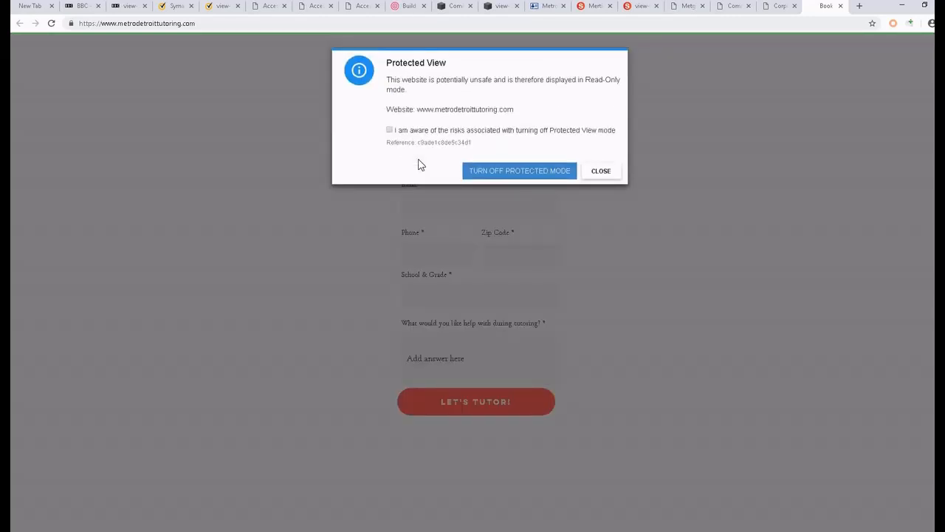
{"action": "mouse_move", "coordinate": [609, 203]}
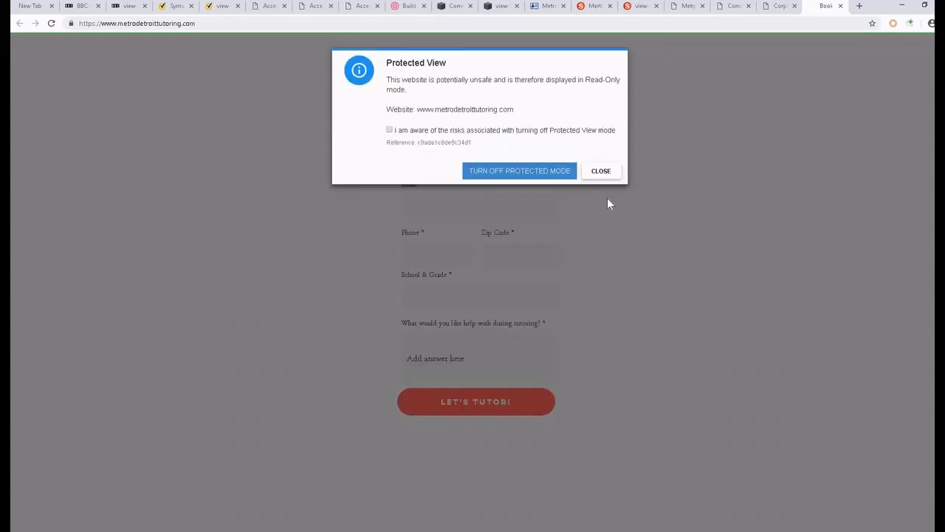
{"action": "mouse_move", "coordinate": [436, 152]}
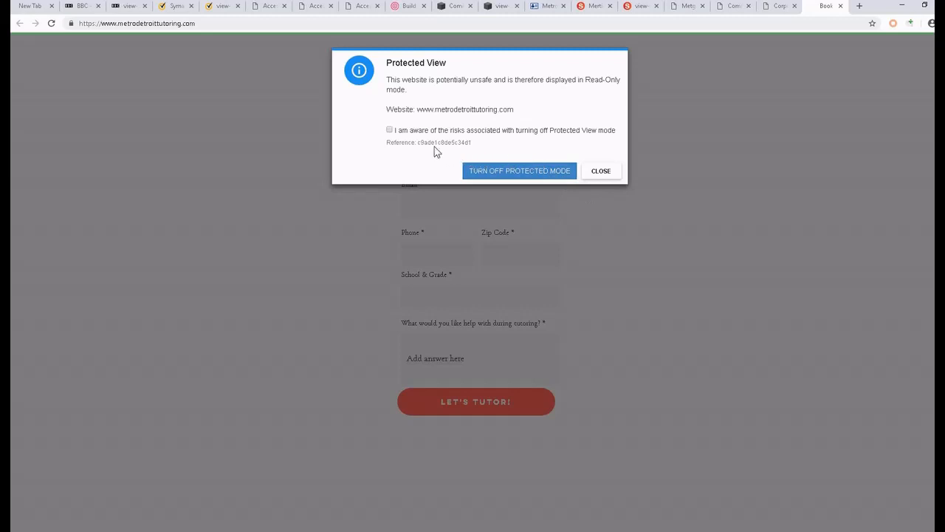
{"action": "left_click", "coordinate": [390, 130]}
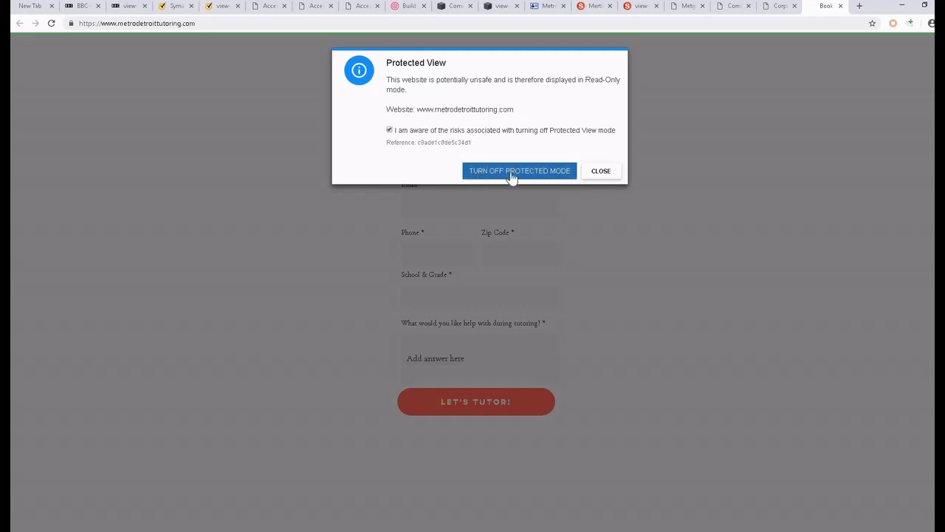
Step: Turn off Protected Mode and enter 'First' in the tutoring form's Name field
{"action": "left_click", "coordinate": [520, 170]}
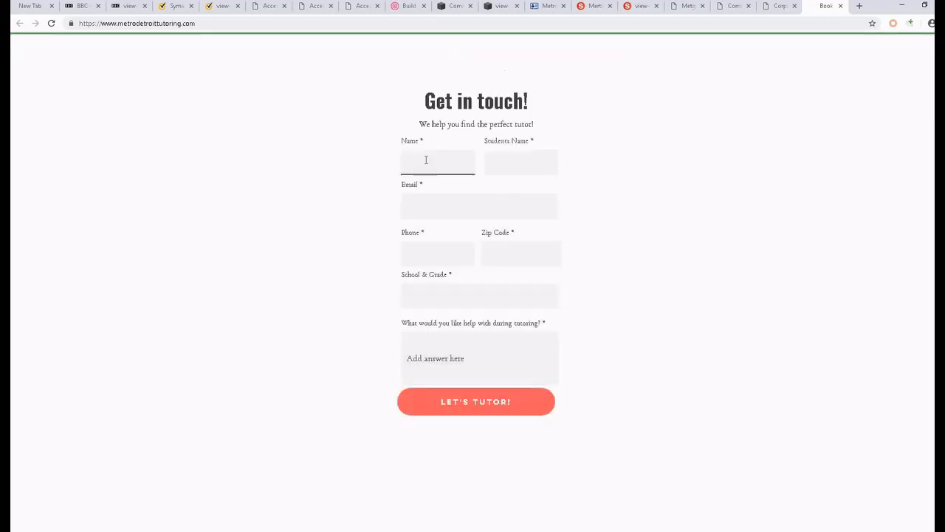
{"action": "left_click", "coordinate": [437, 162]}
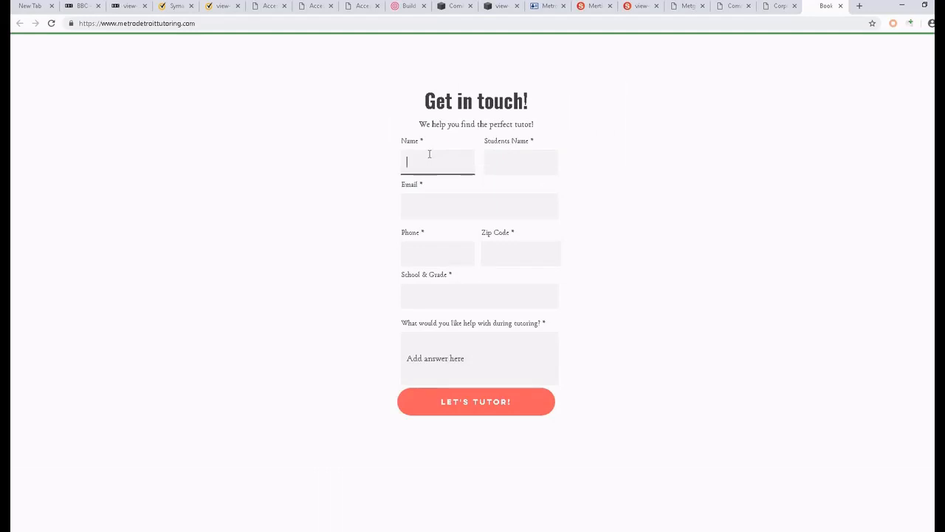
{"action": "type", "text": "First"}
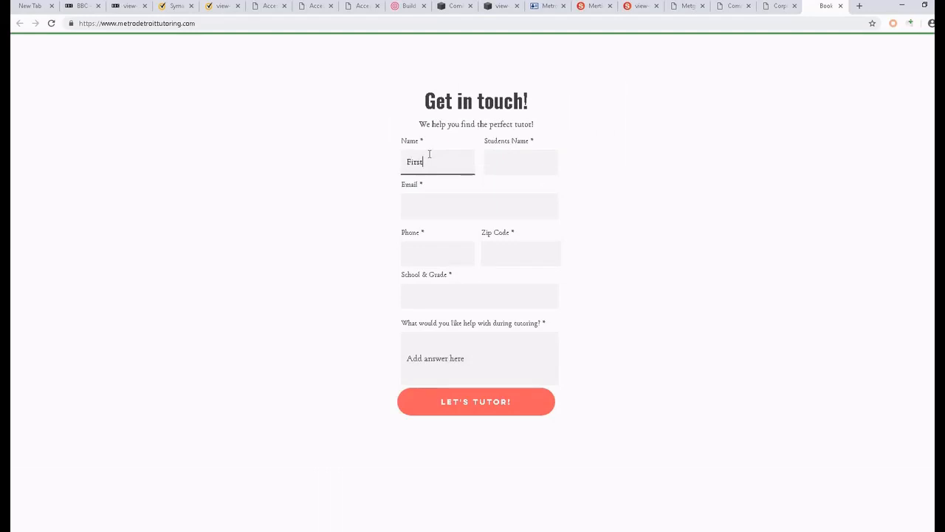